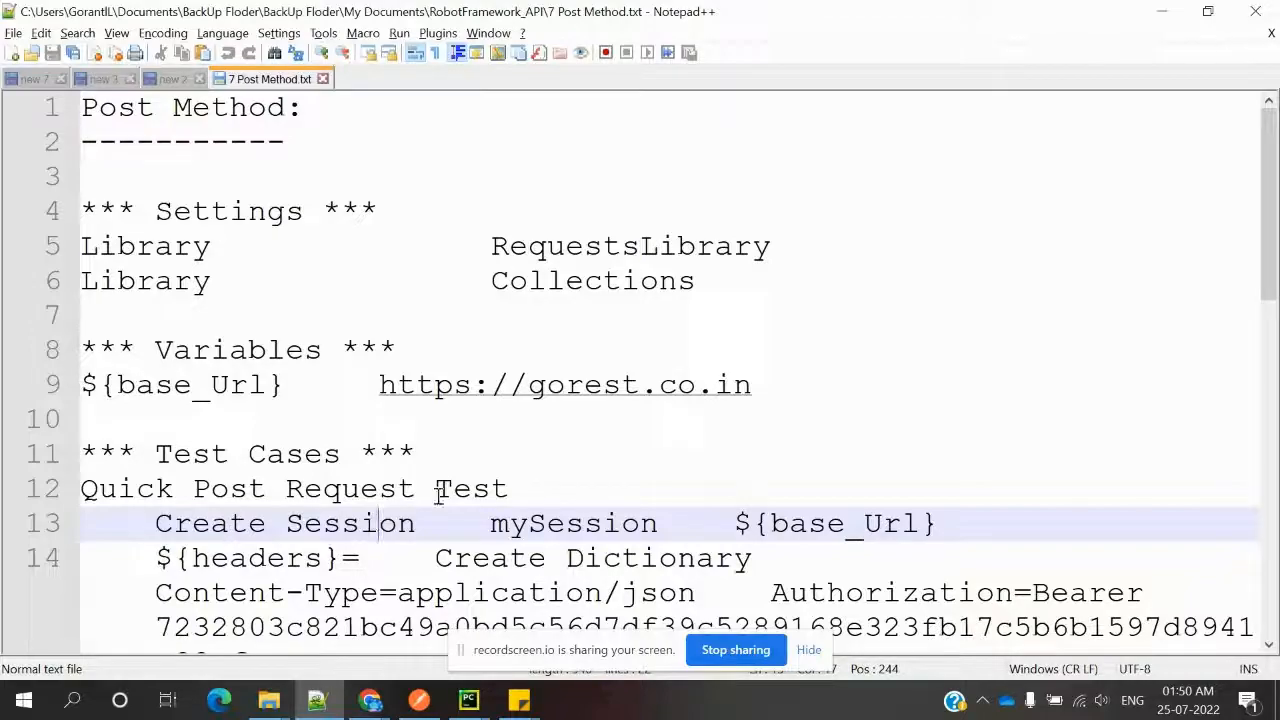
mouse_move(316, 699)
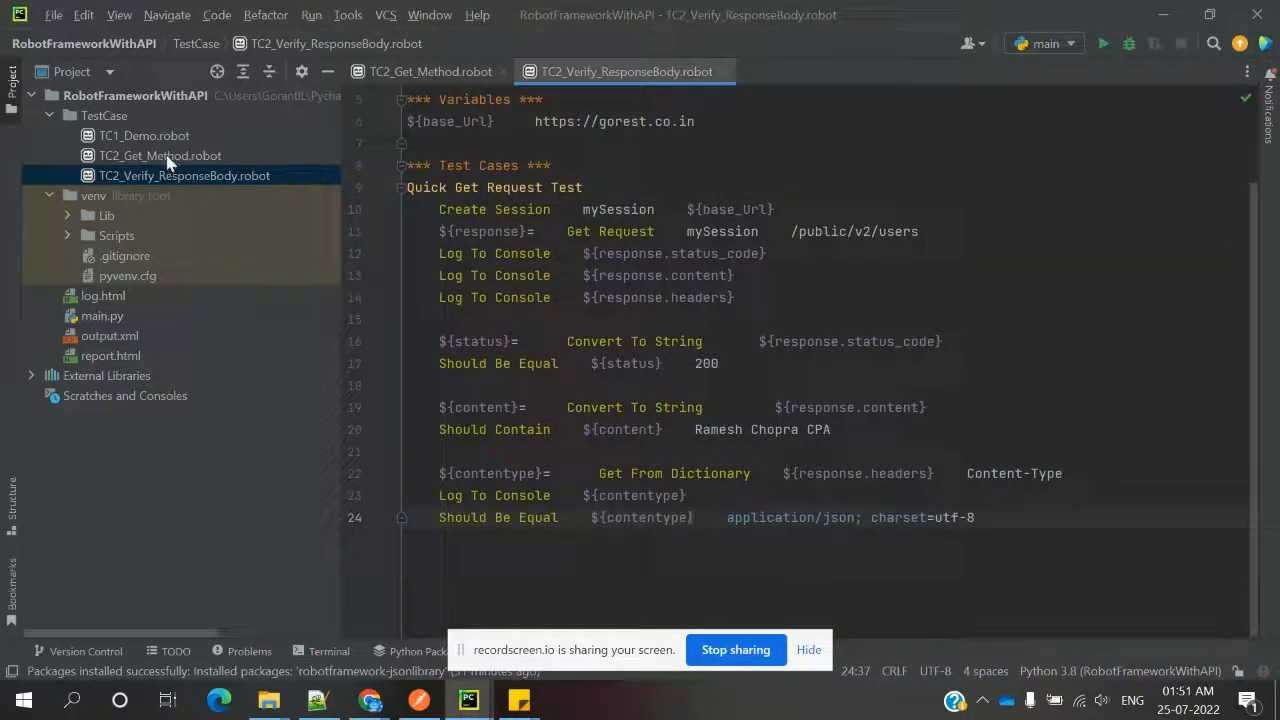
Step: Select TC2_Verify_ResponseBody.robot in the Project tree and start copying it
click(160, 155)
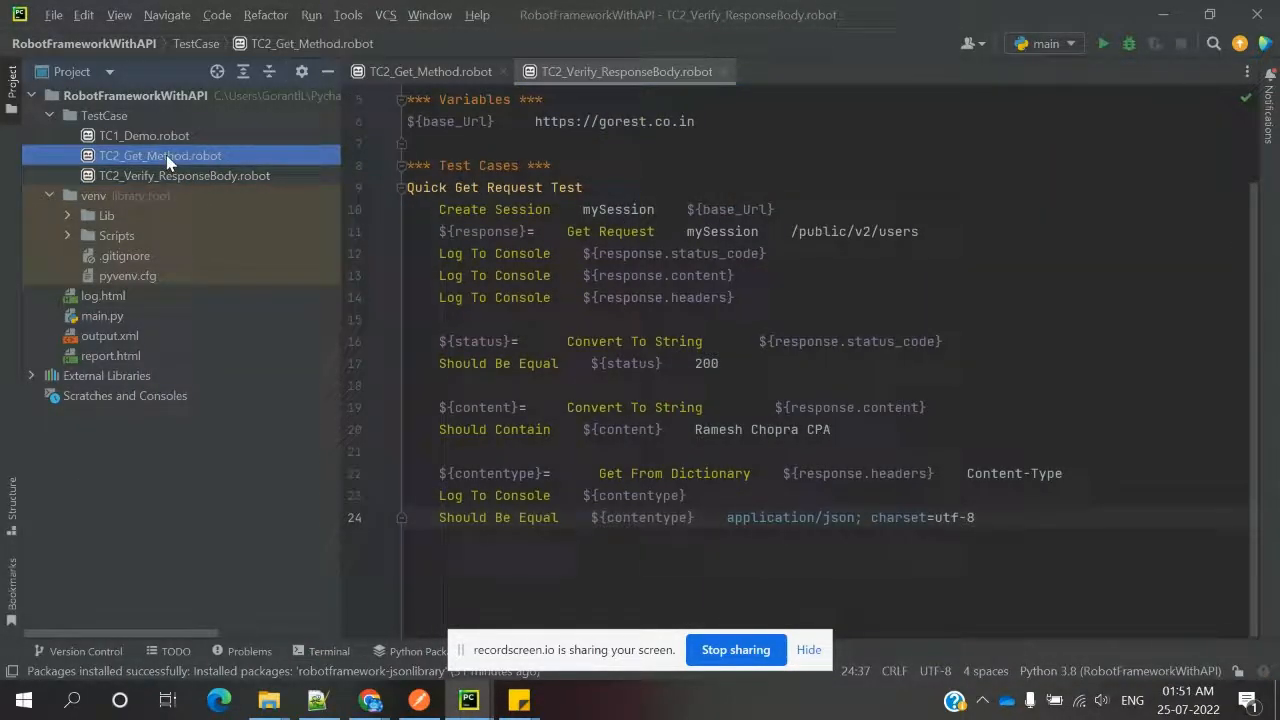
click(183, 175)
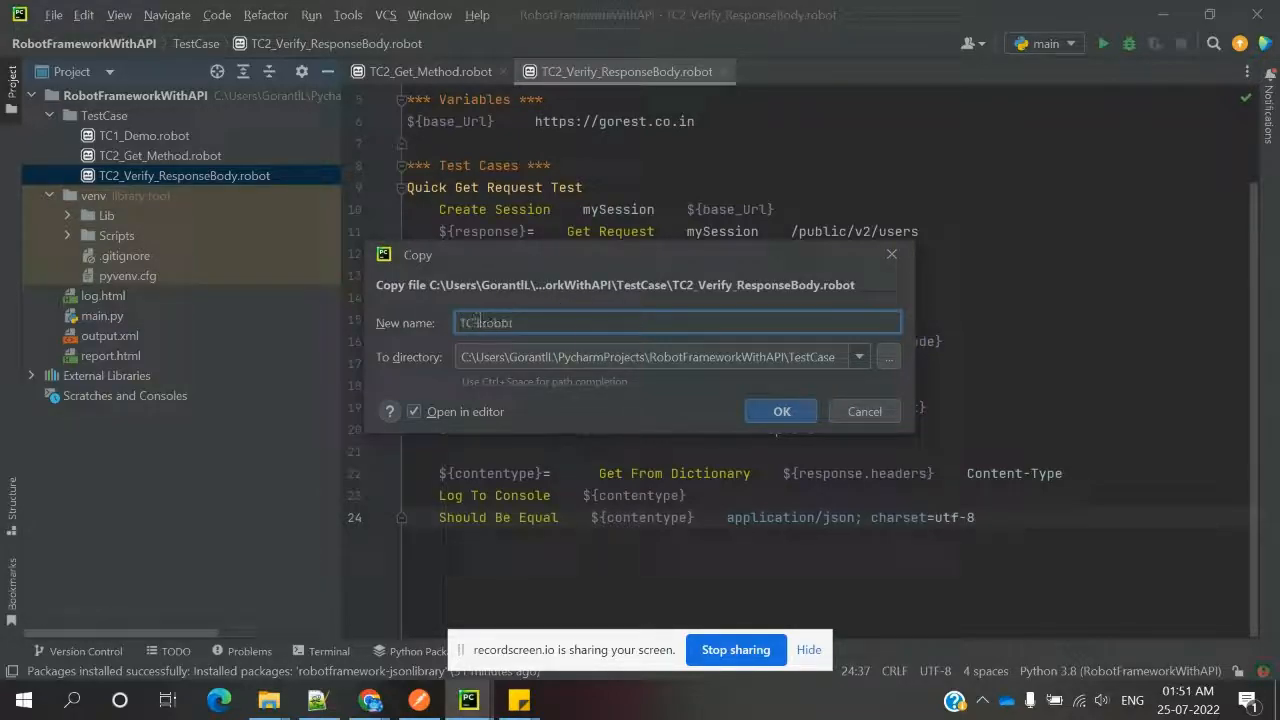
Step: Save the copy as TC3_Post_Method.robot in the TestCase folder
text(TC3_robot)
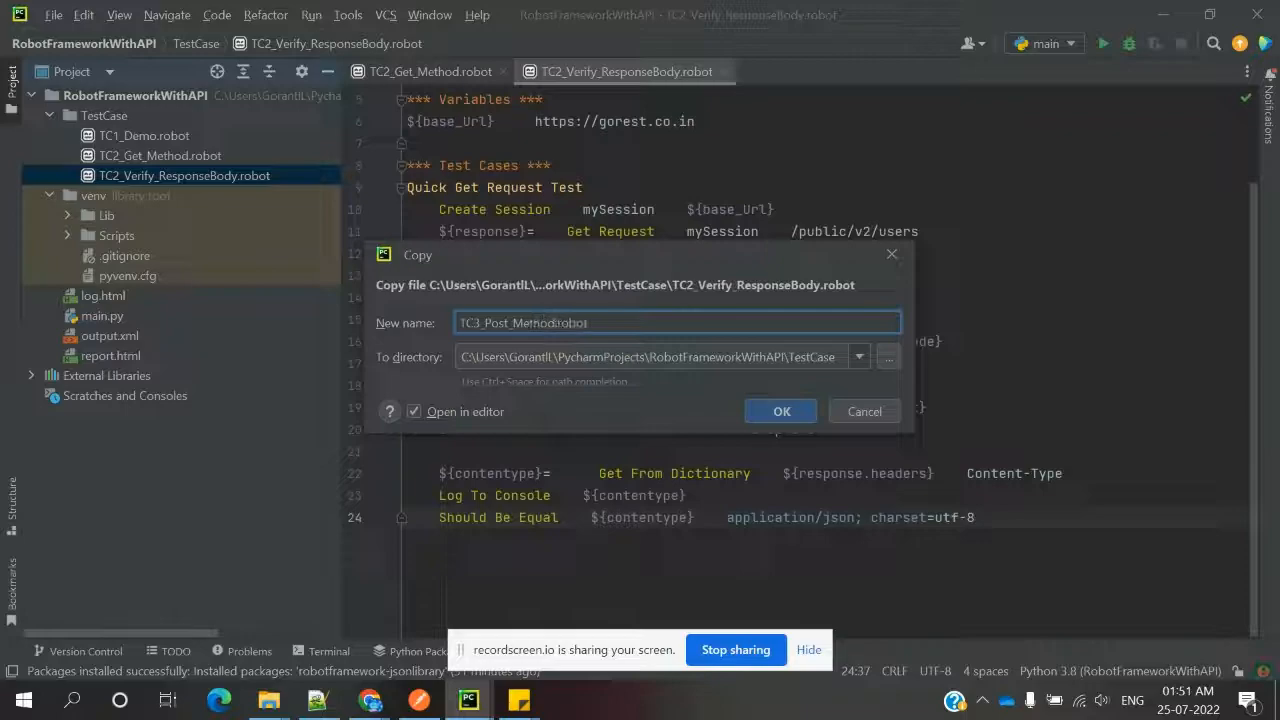
click(782, 411)
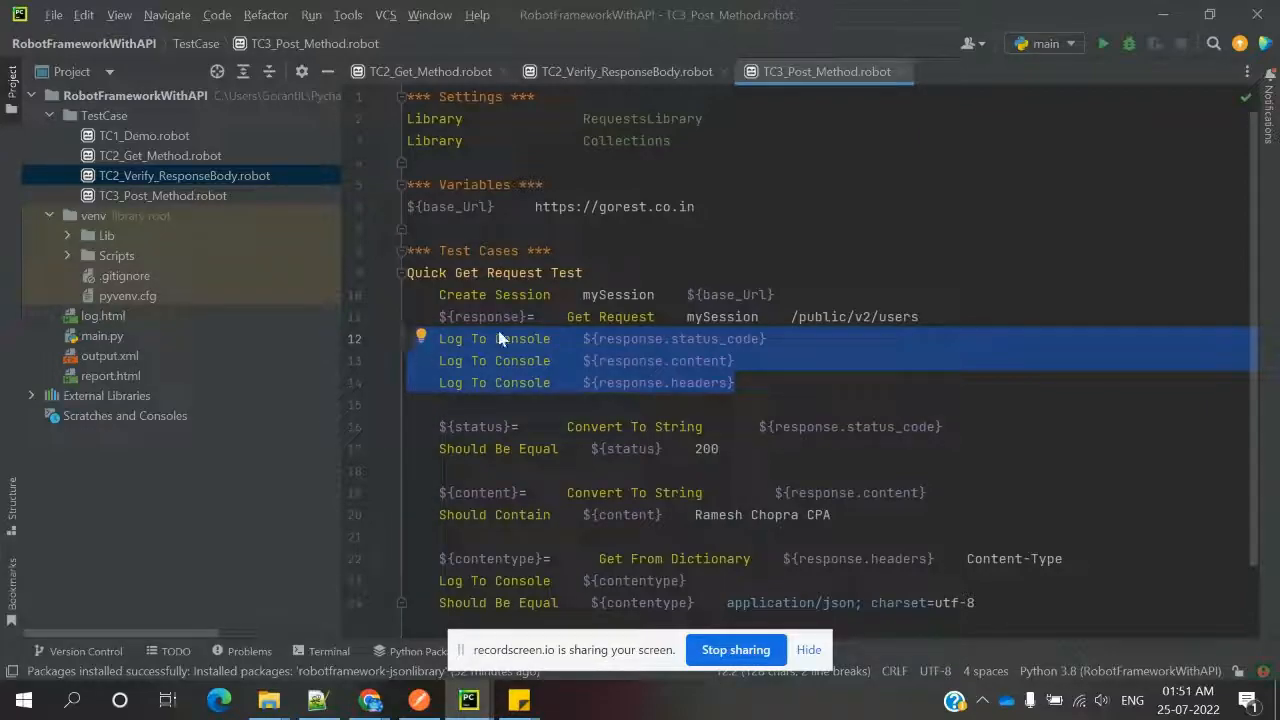
Step: Put the caret at the end of the Create Session line to add a new line
click(573, 294)
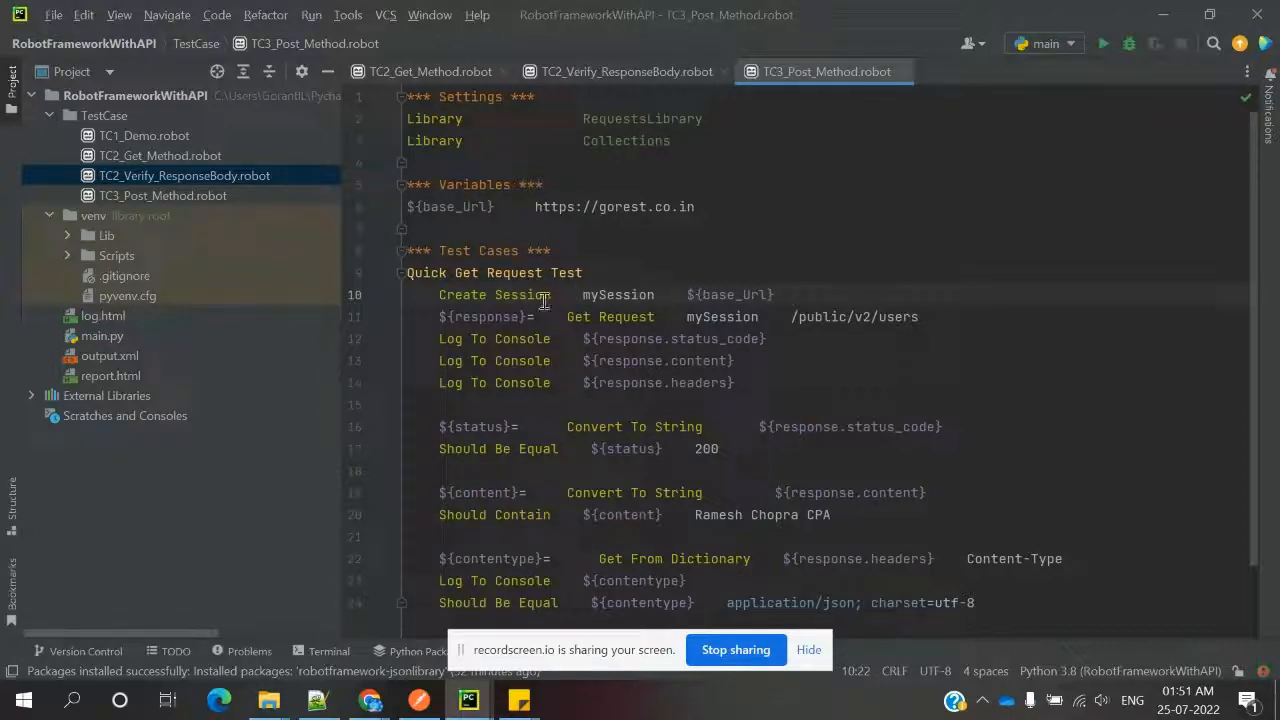
mouse_move(610, 316)
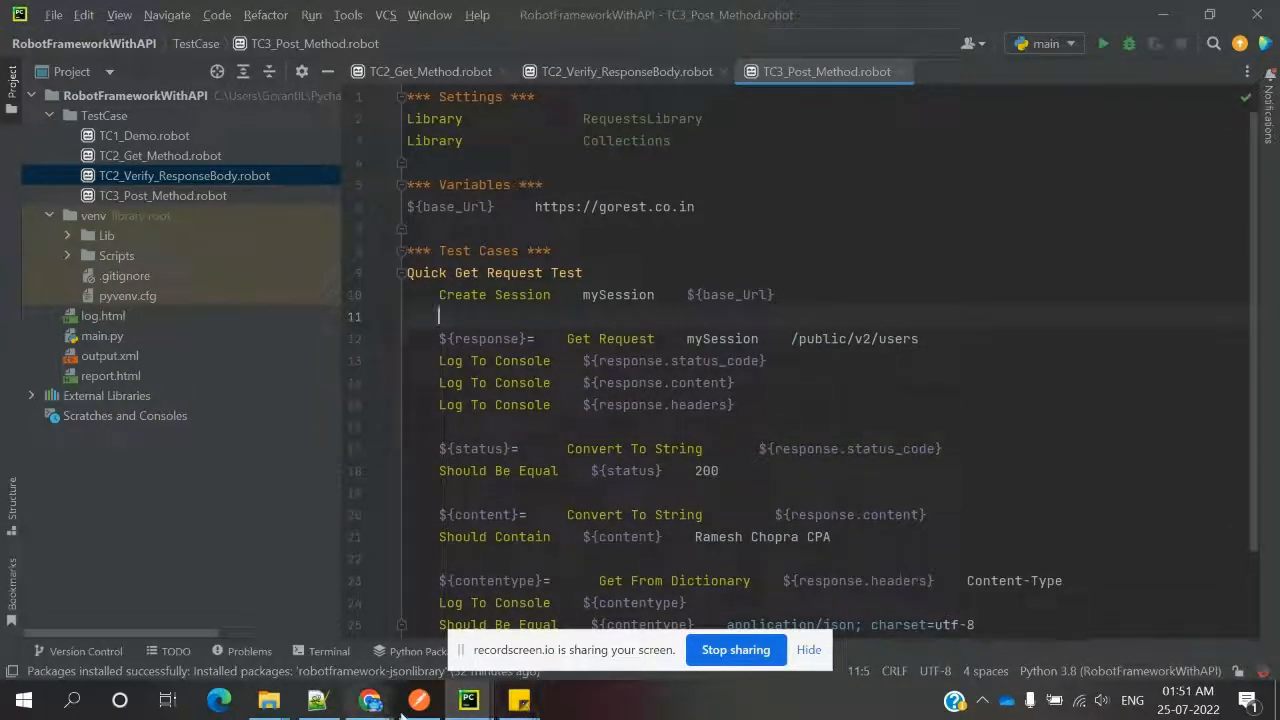
Step: Review the CreateUserapi POST request's raw JSON body in Postman, then return to PyCharm
click(371, 699)
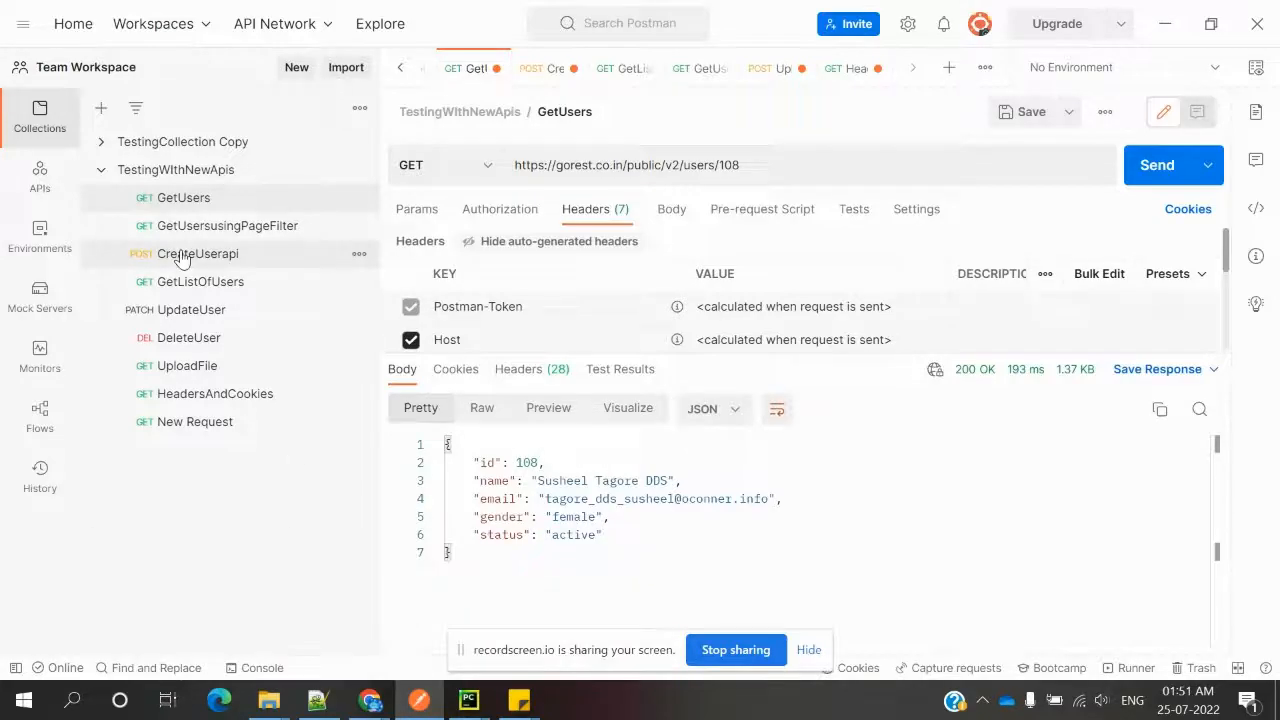
click(197, 253)
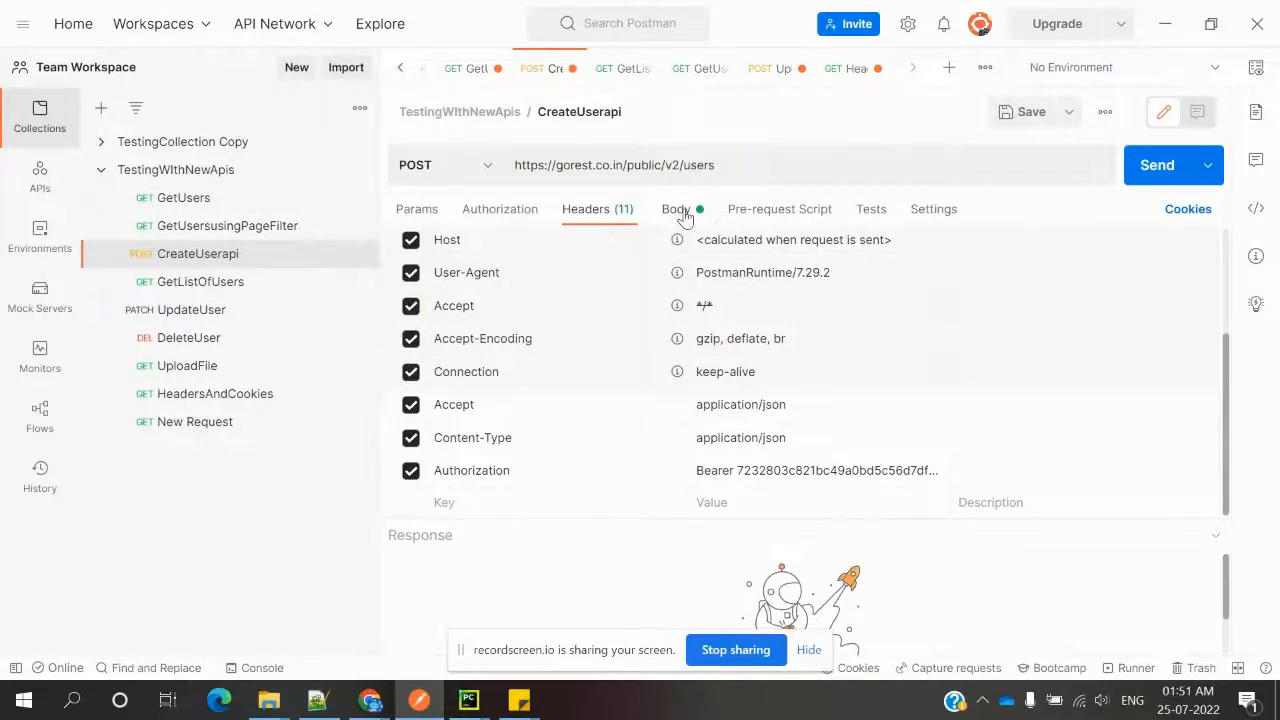
click(675, 208)
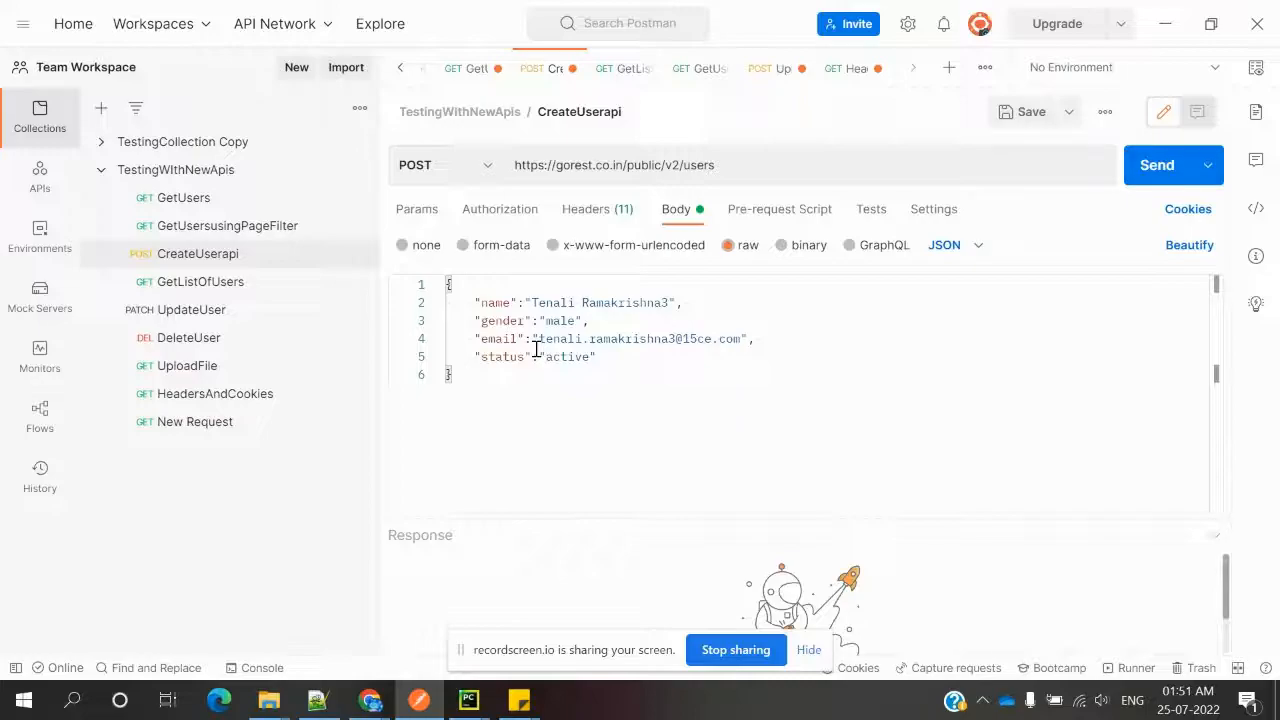
click(468, 699)
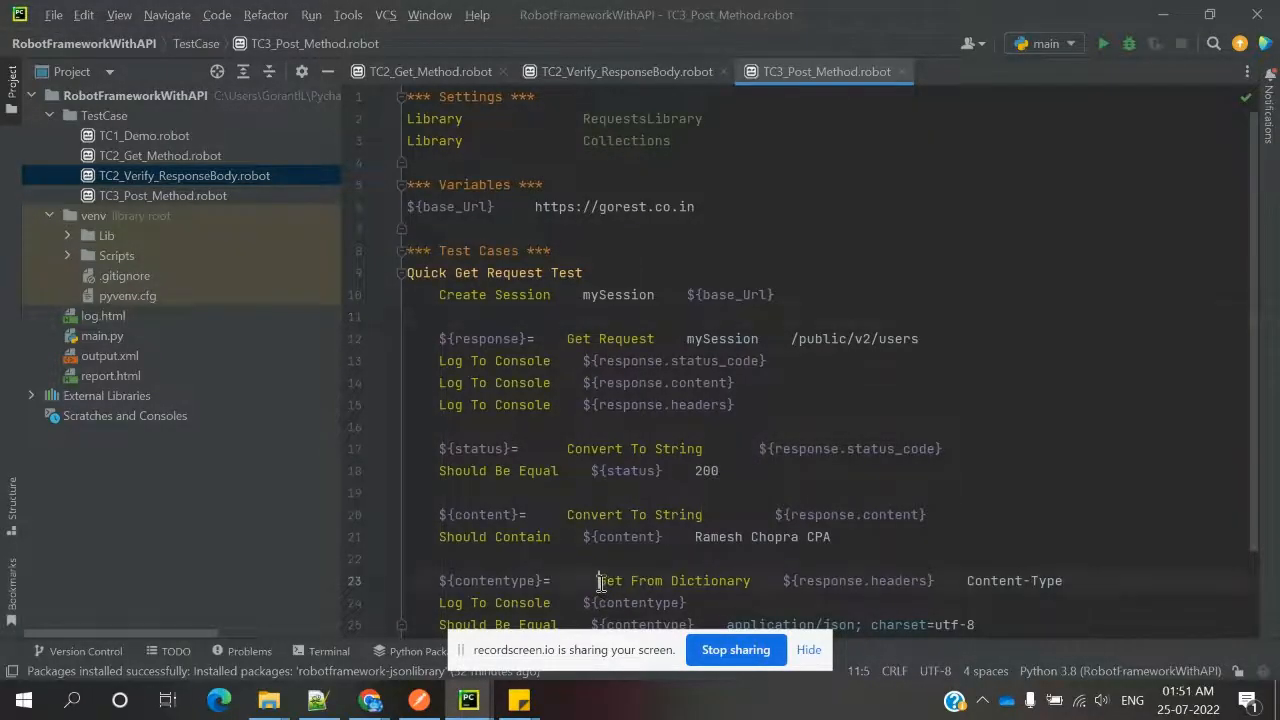
Step: Add a ${body}= Create Dictionary line after Create Session, checking Postman's JSON body
double_click(673, 580)
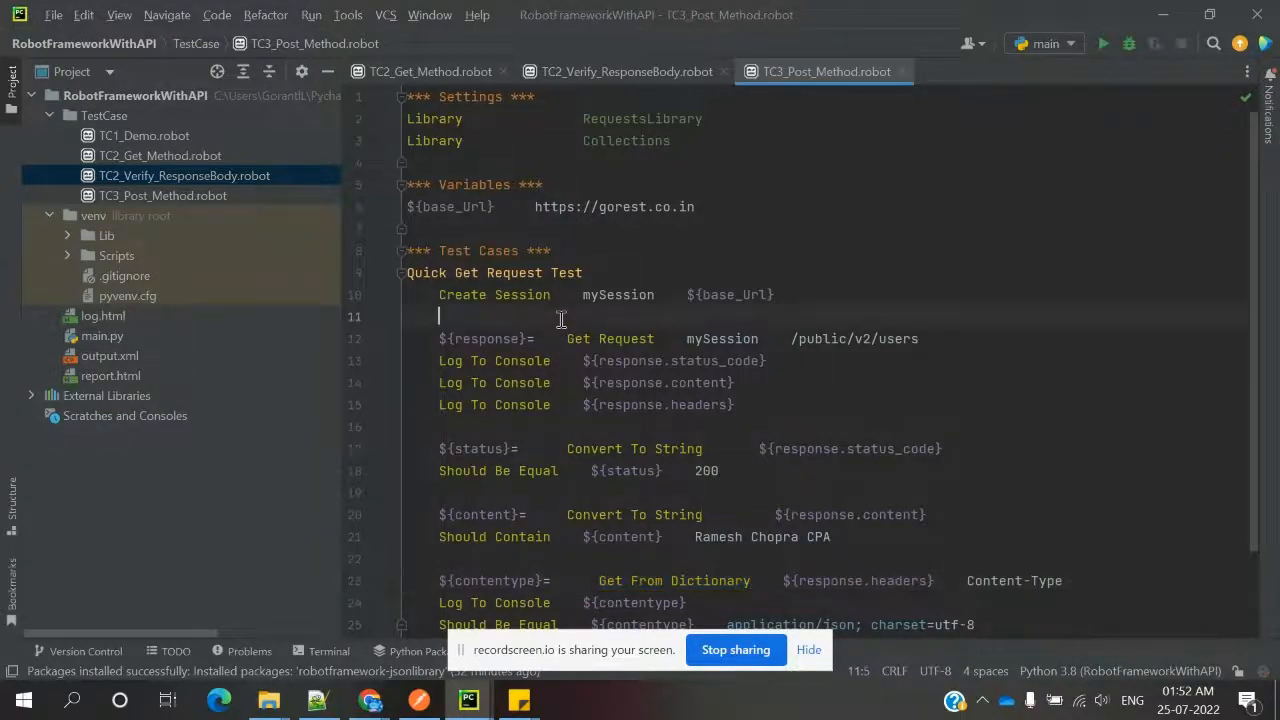
text(Get From Dictionary)
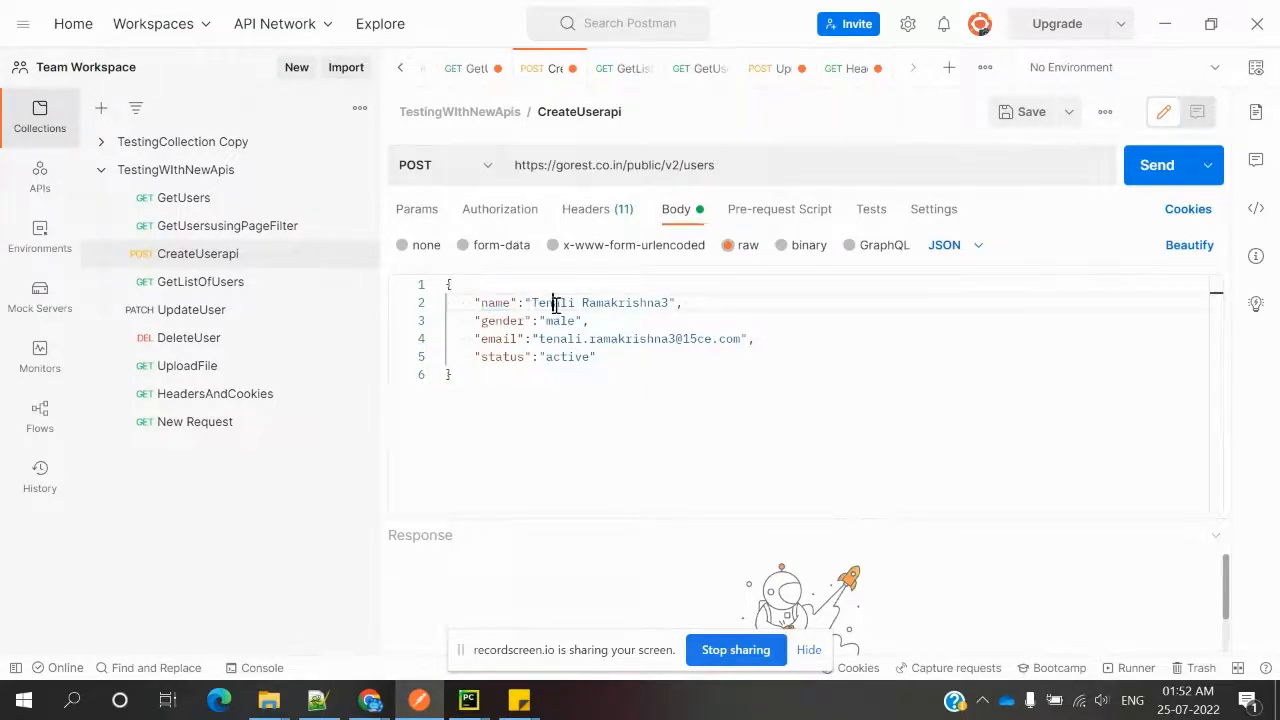
key(alt+tab)
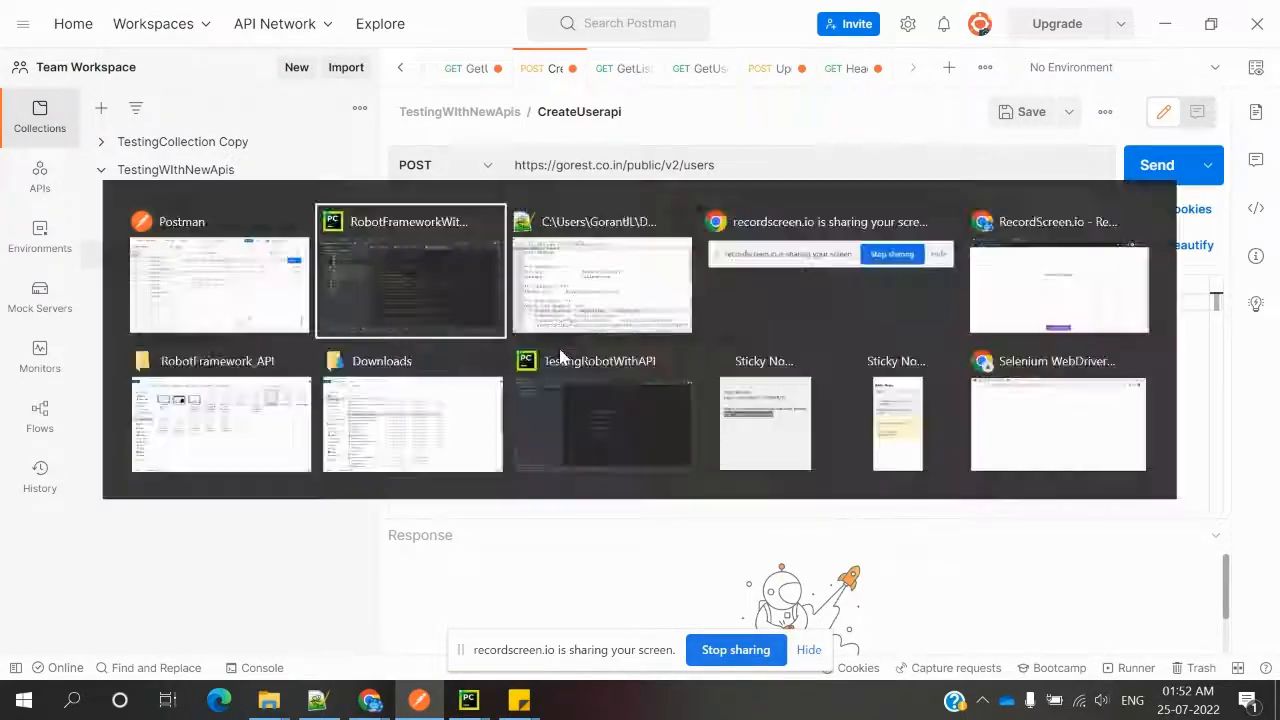
click(409, 270)
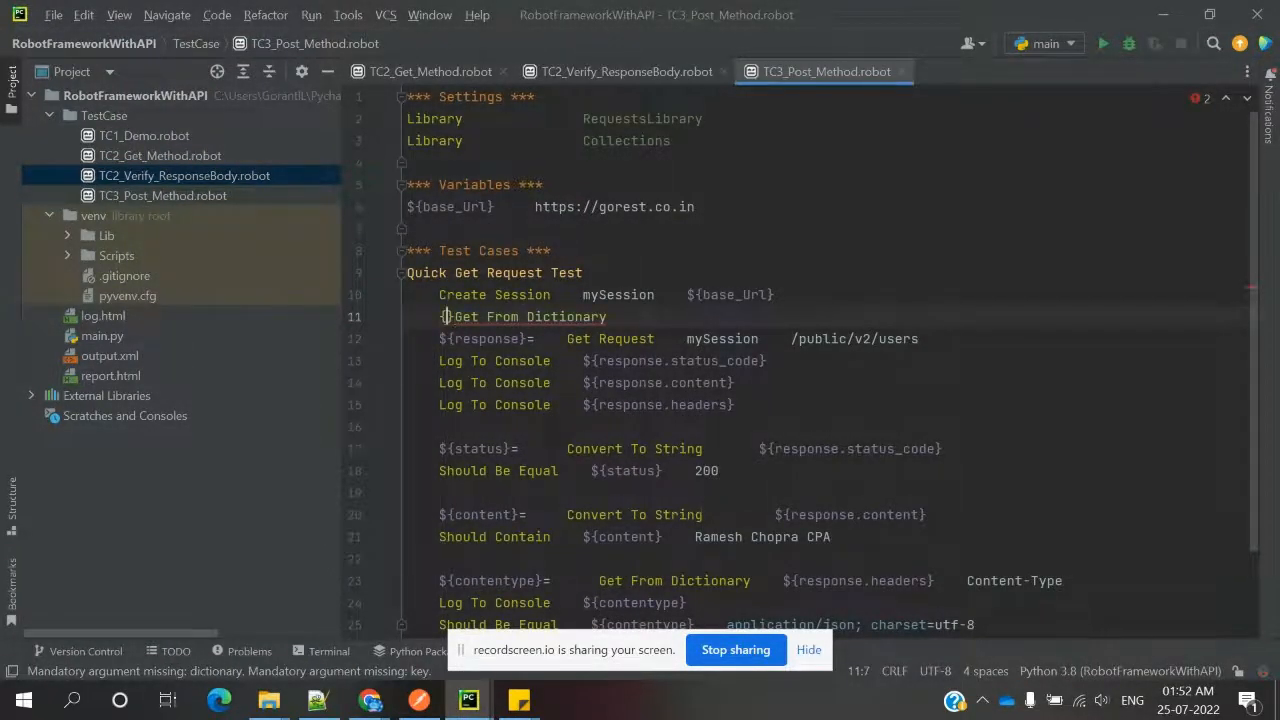
text(body})
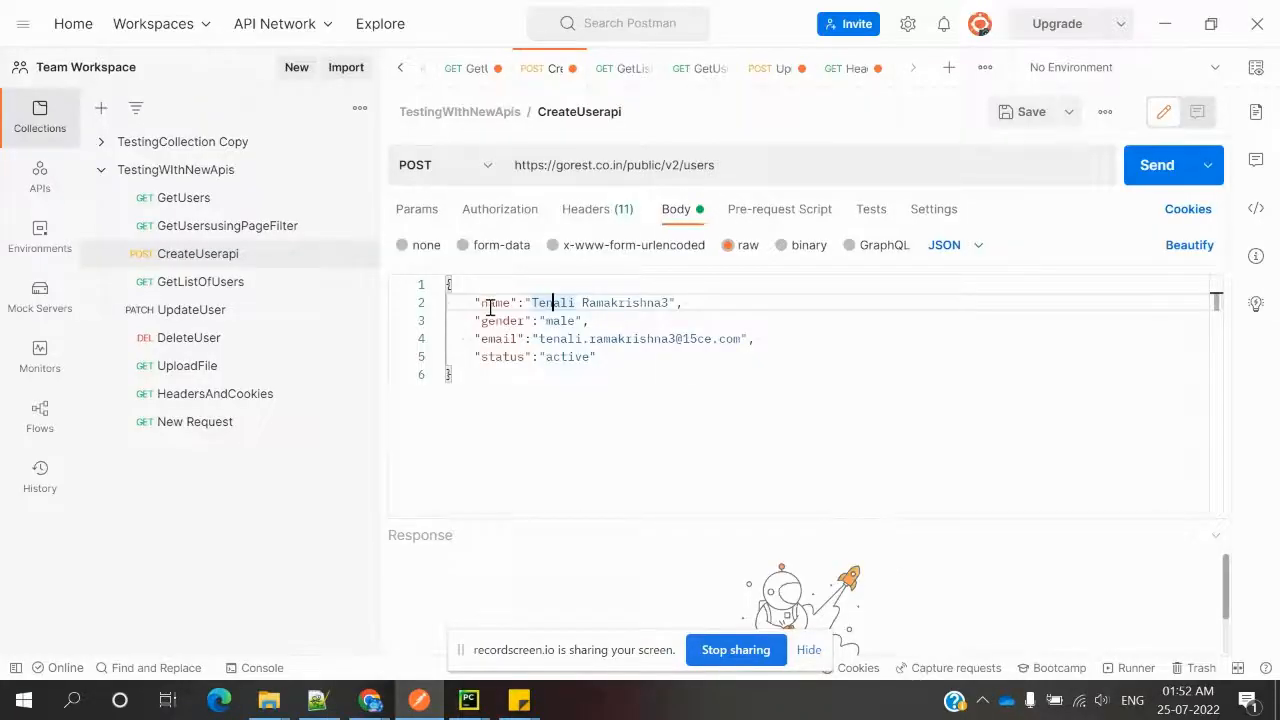
Step: Fill ${body} with name=Tenali Ramakrishna3, gender=male and the email from Postman
click(468, 699)
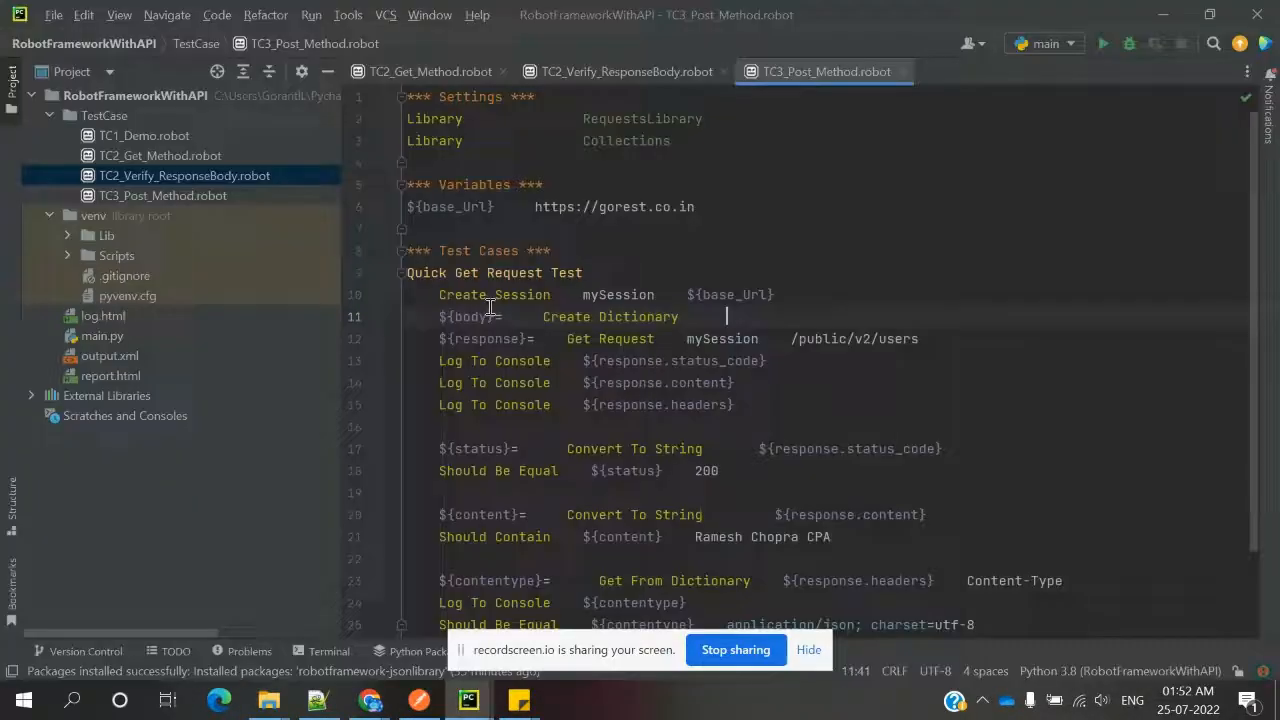
text(name=Tenali Ramakrishna3)
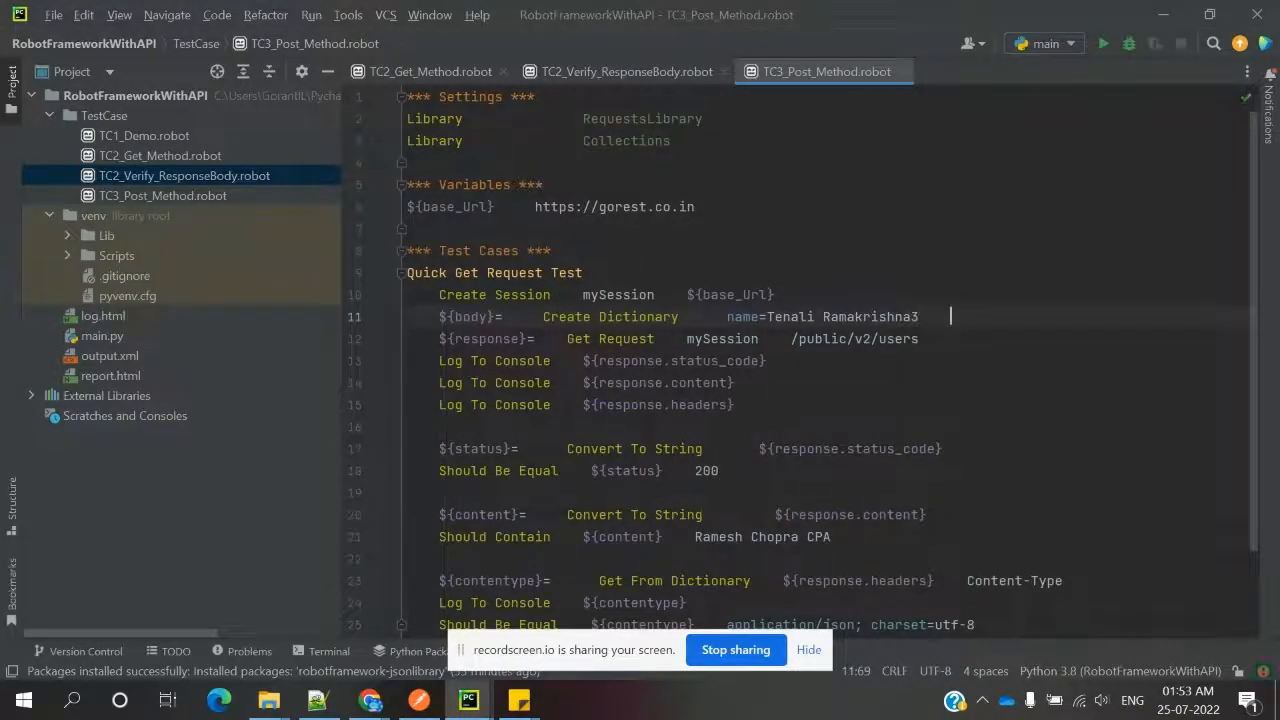
click(468, 699)
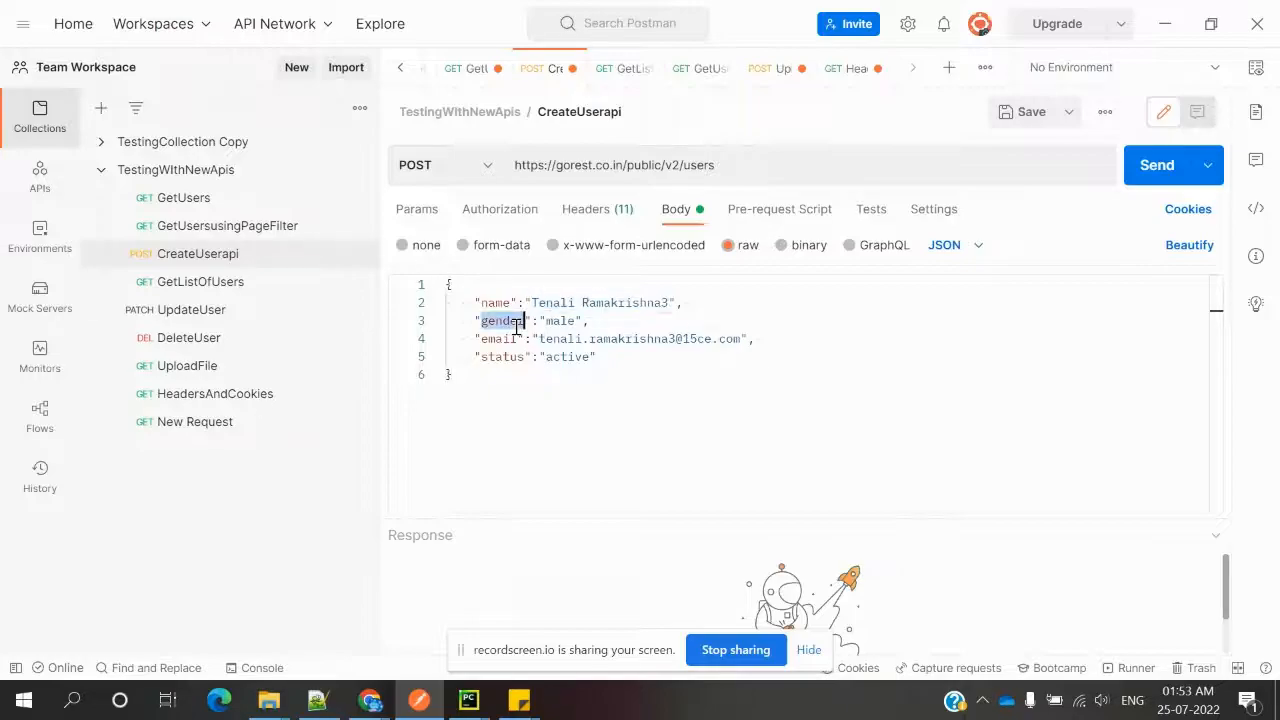
click(467, 699)
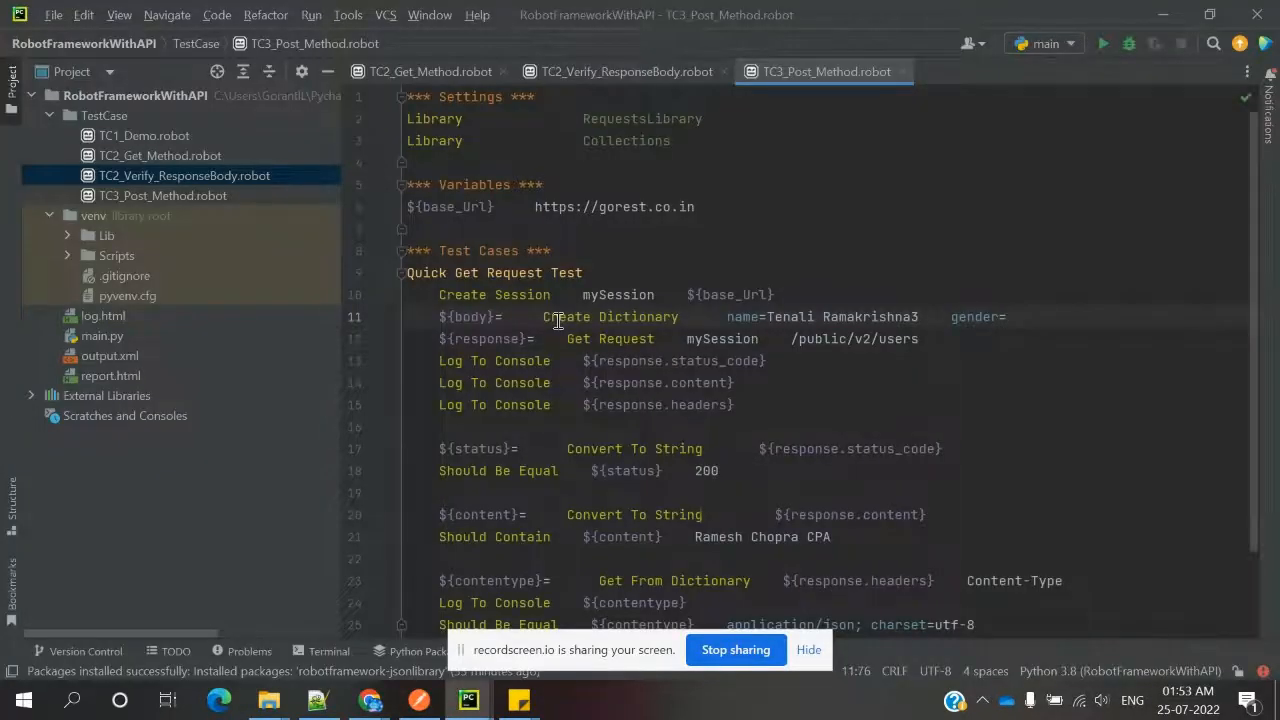
text(male",)
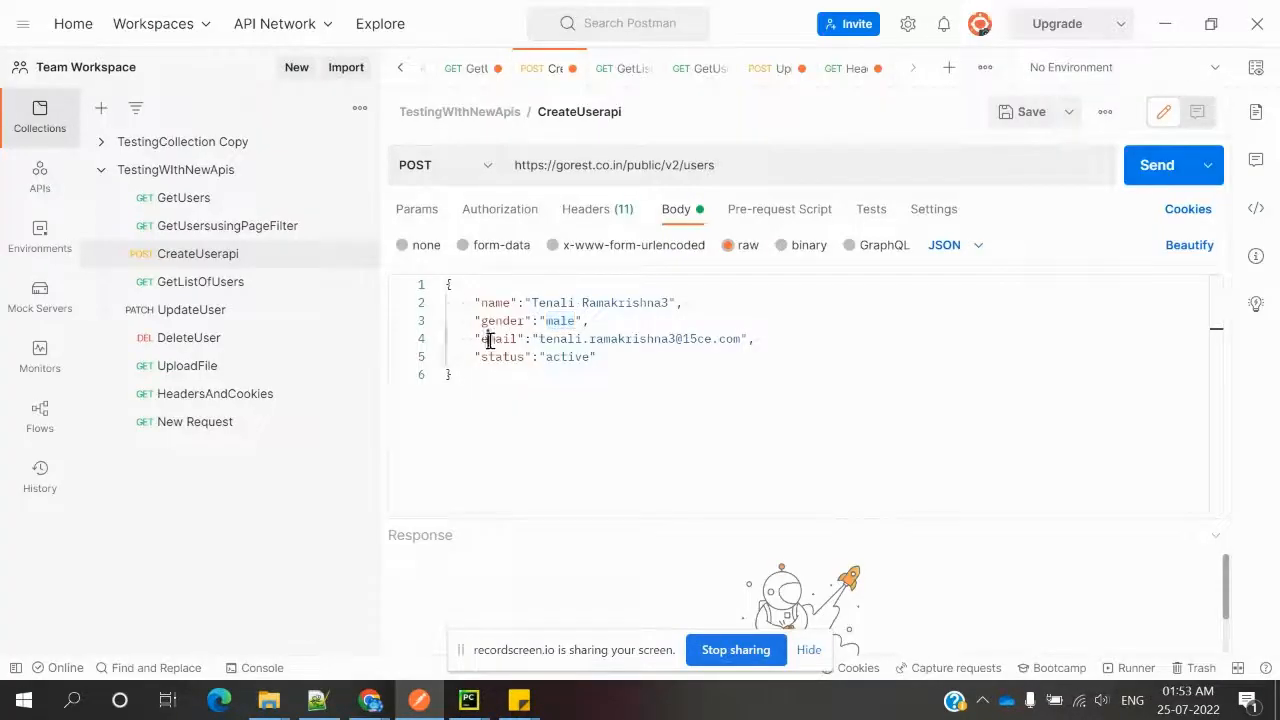
click(468, 699)
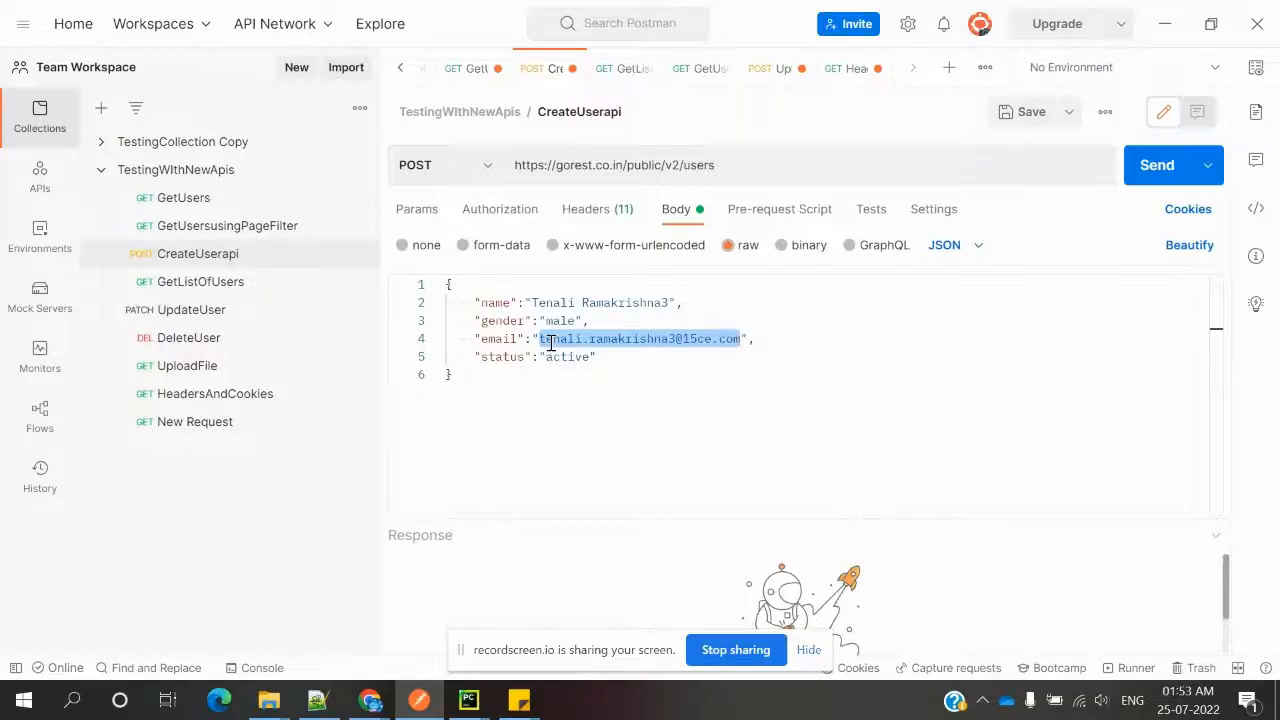
click(468, 699)
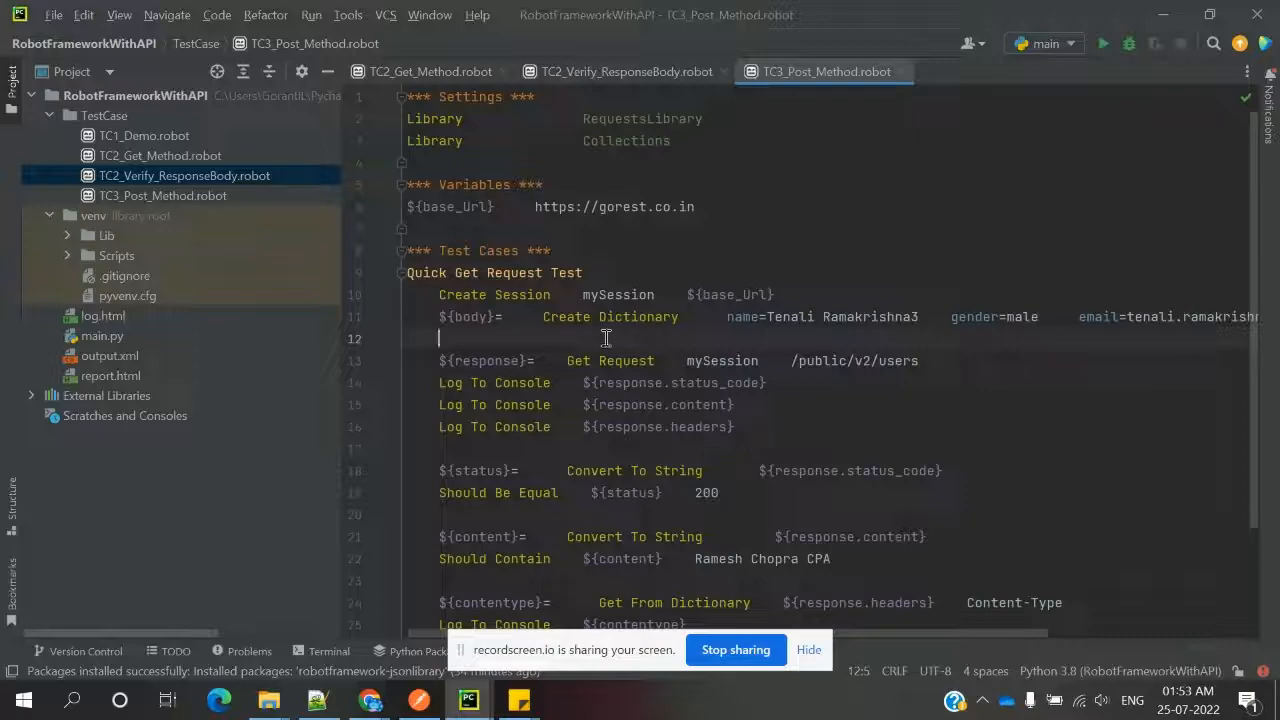
click(419, 699)
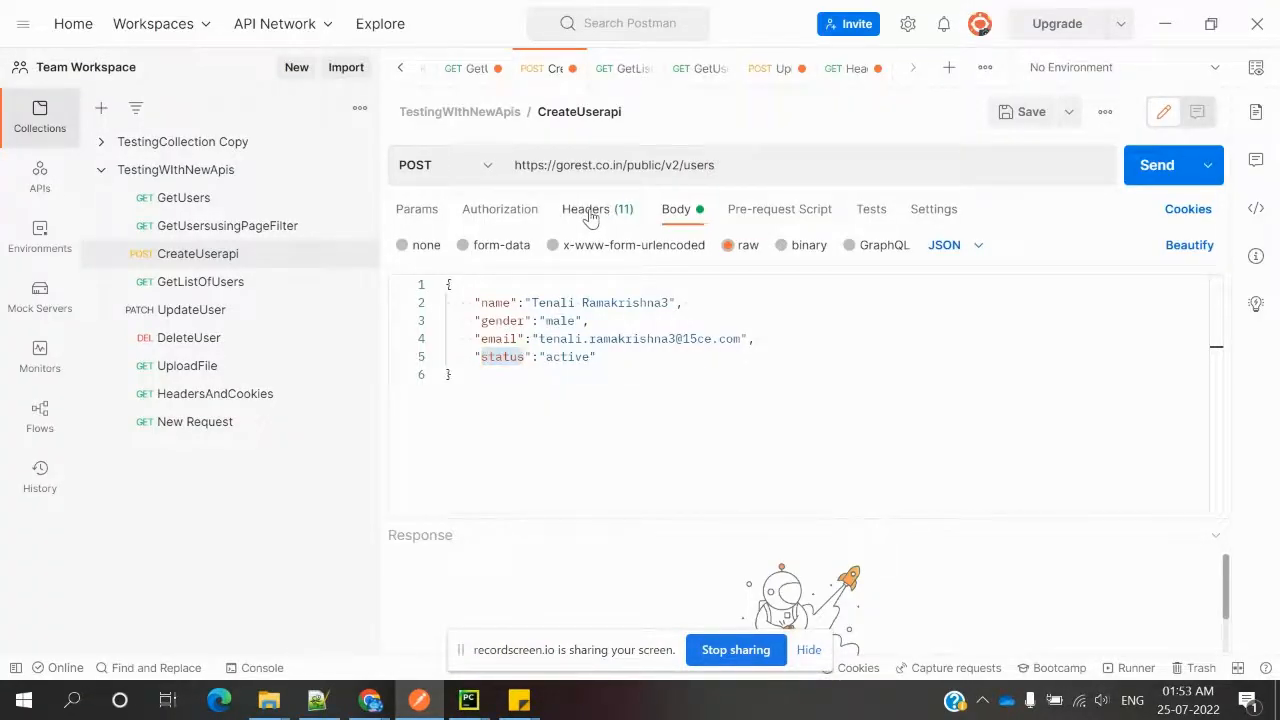
Step: Add a ${headers}= Create Dictionary line below the ${body} line
click(597, 209)
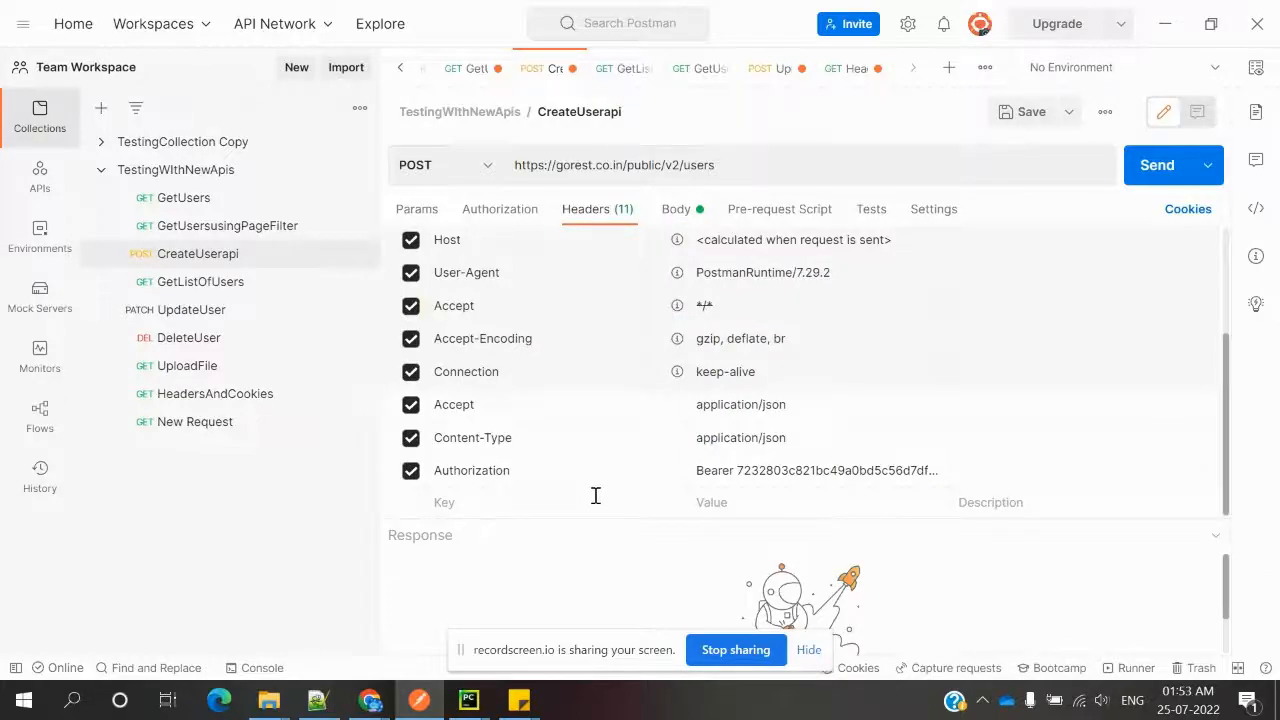
click(467, 699)
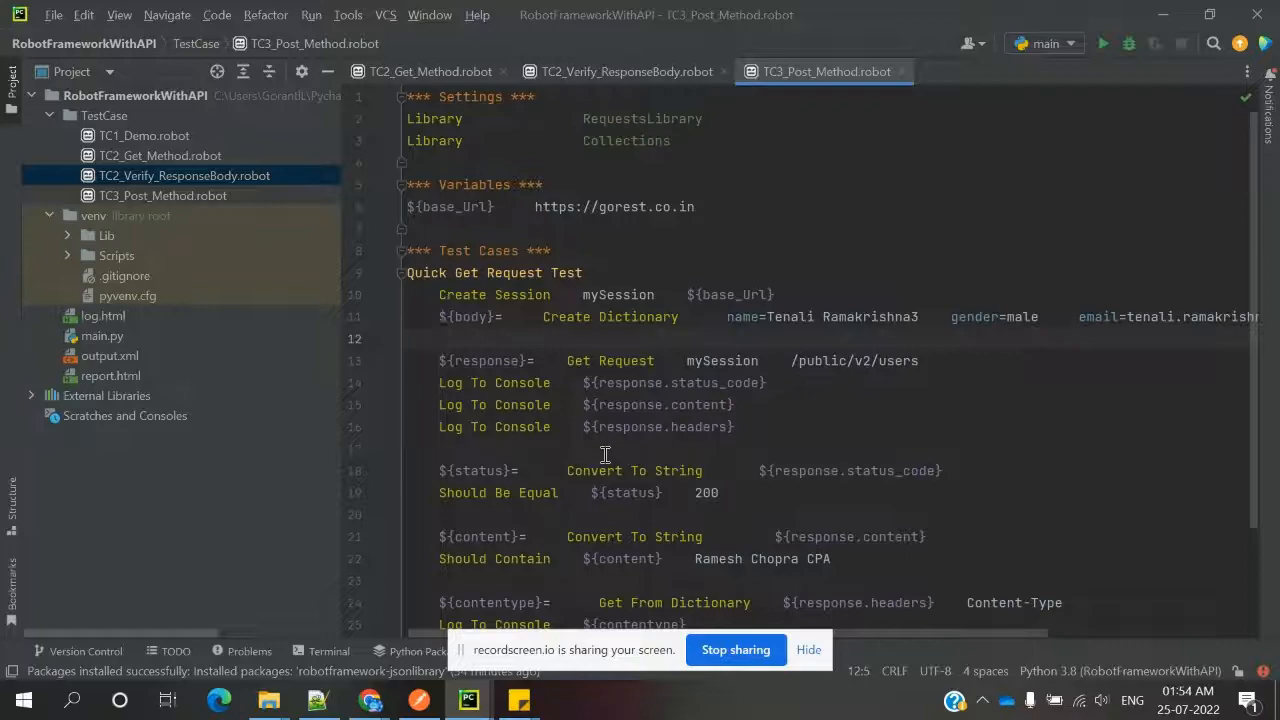
text($)
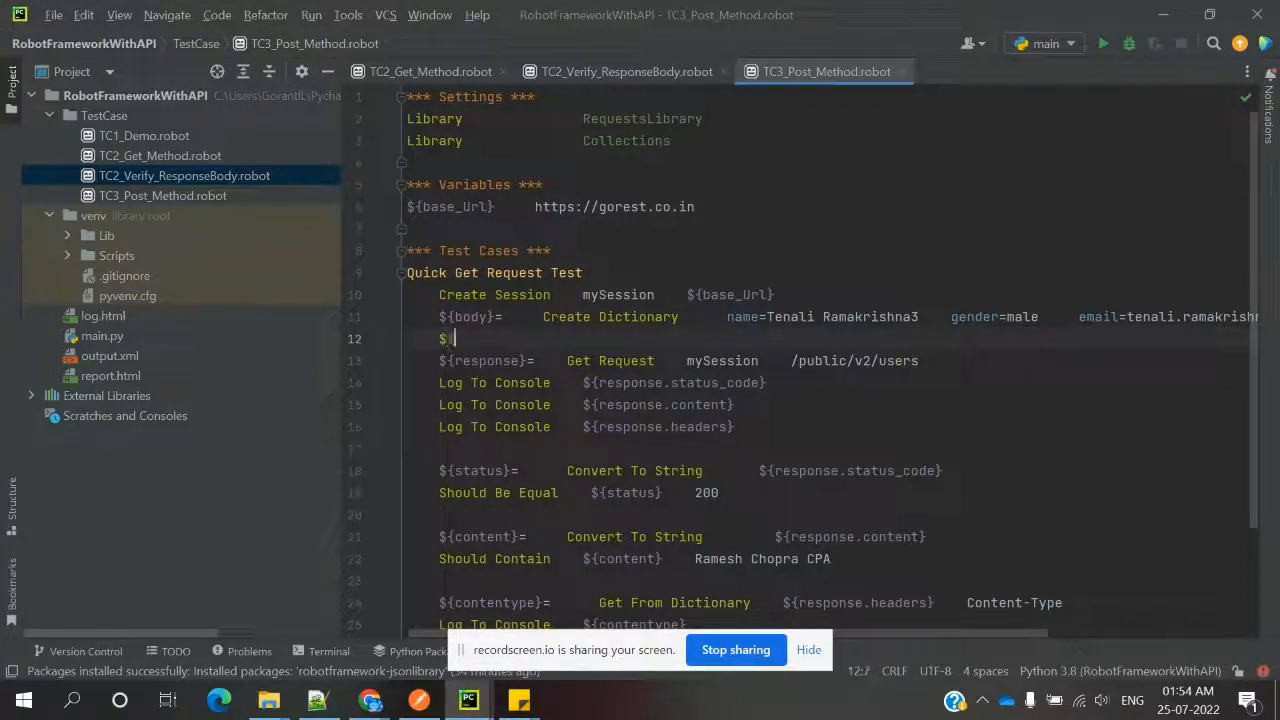
text({)
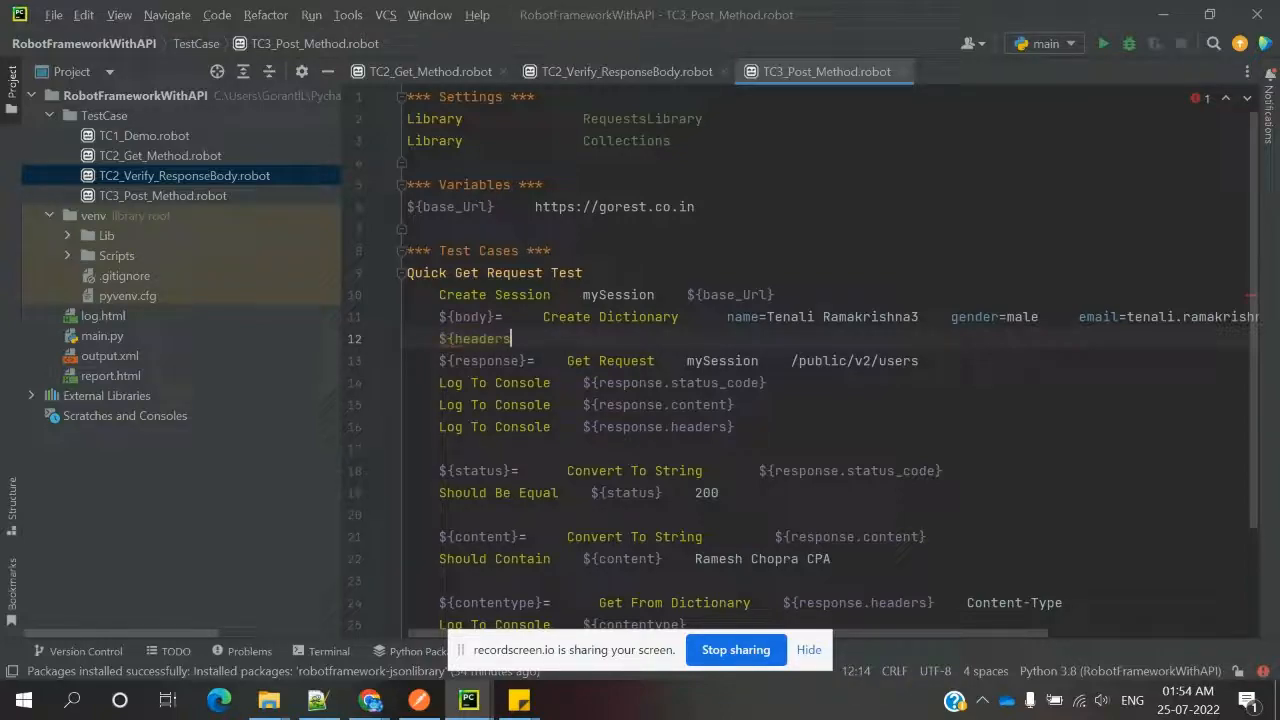
text(}=)
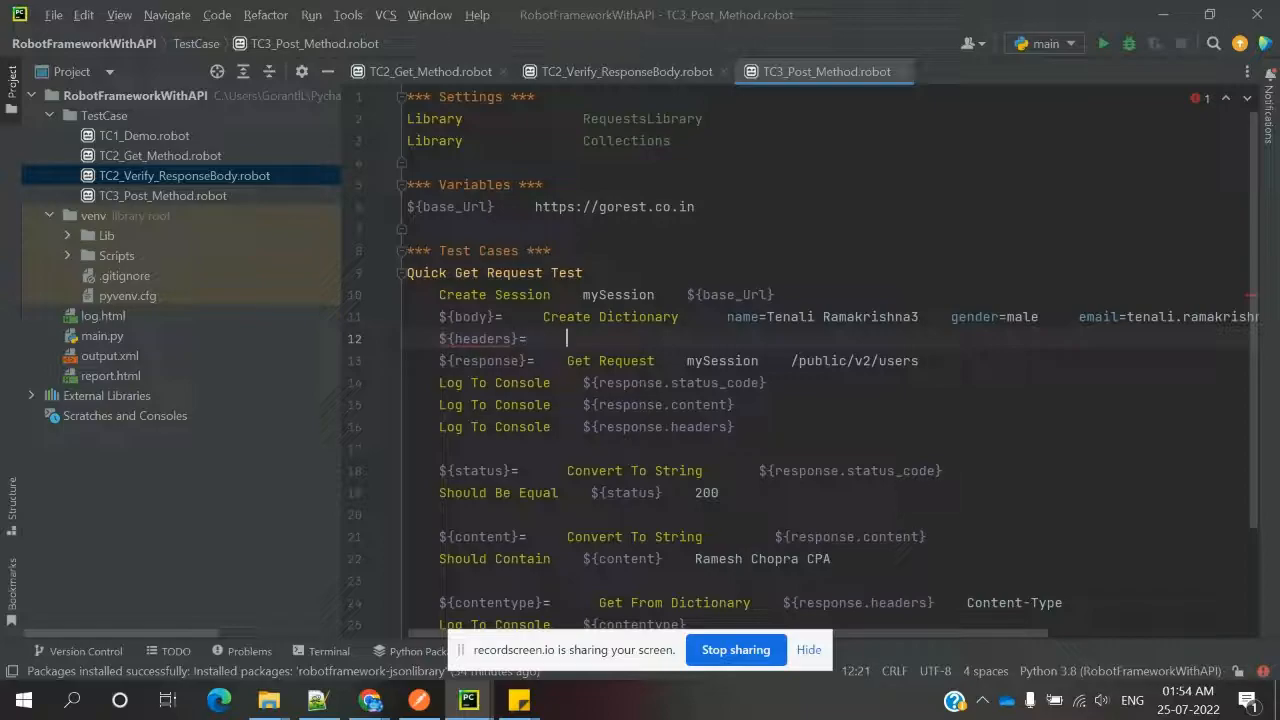
text(Cret)
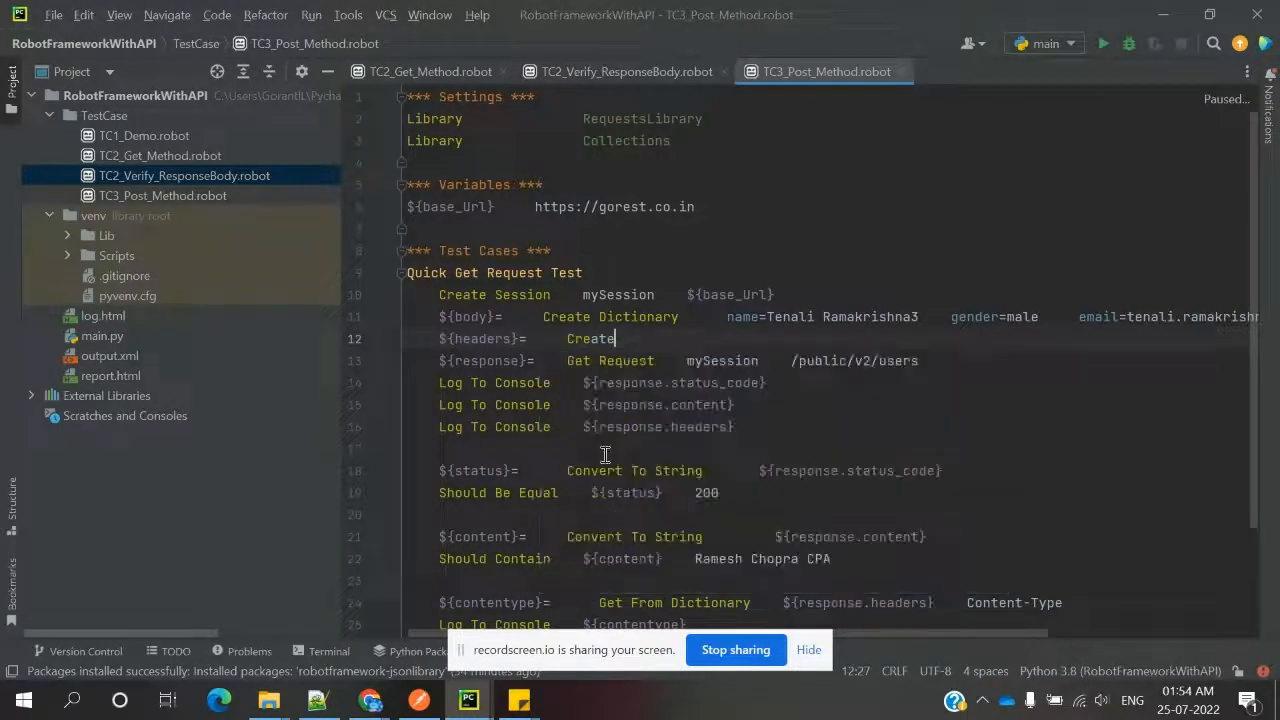
text(Dictionary)
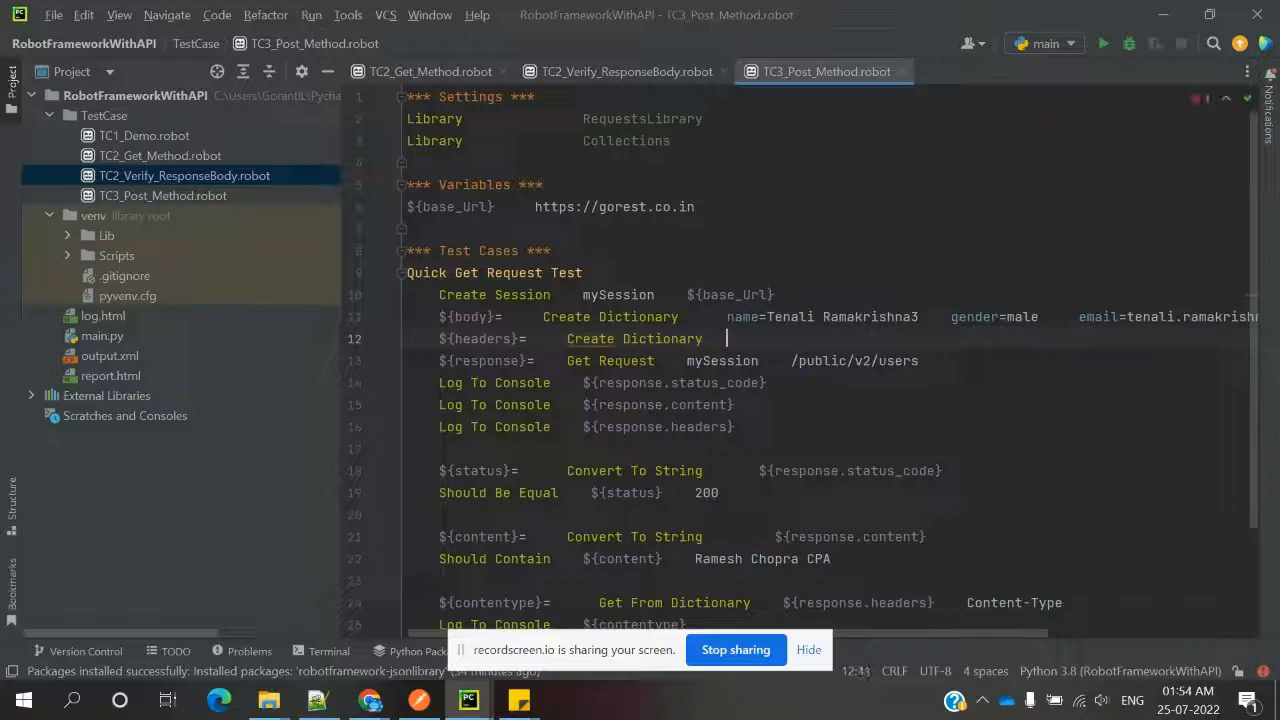
click(418, 699)
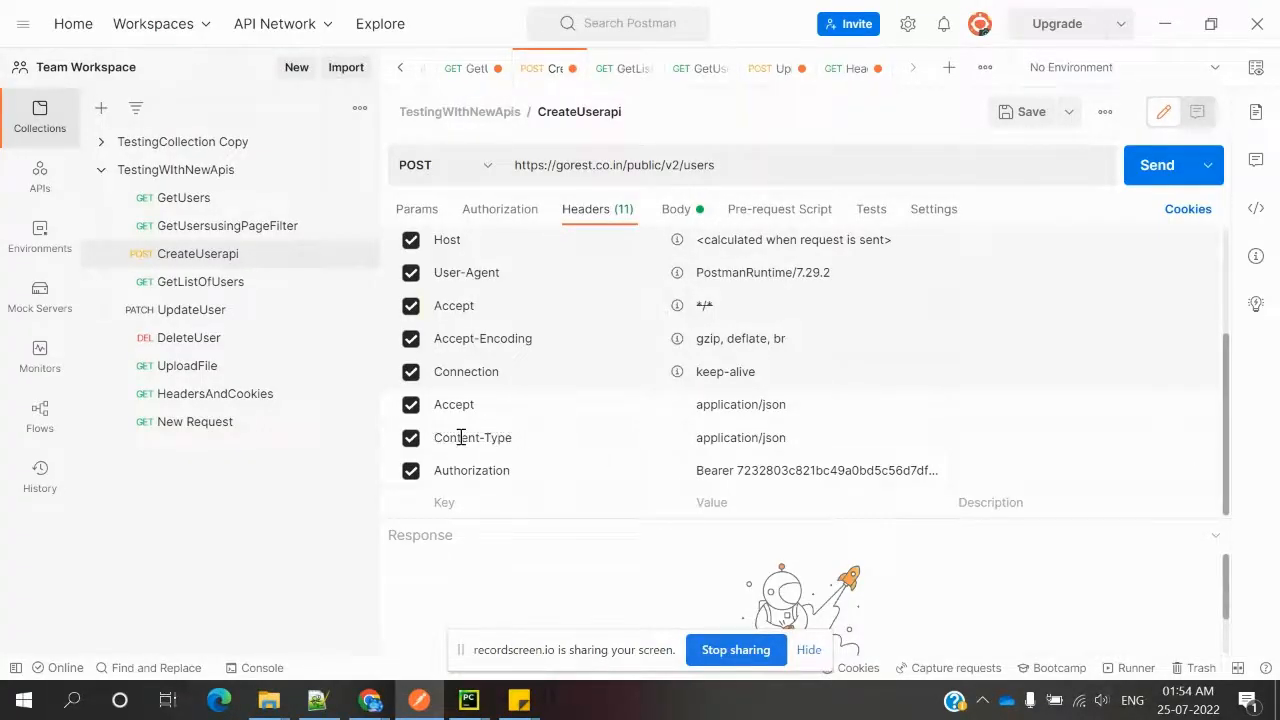
Step: Fill ${headers} with Content-Type=application/json and the Authorization Bearer token from Postman
double_click(472, 437)
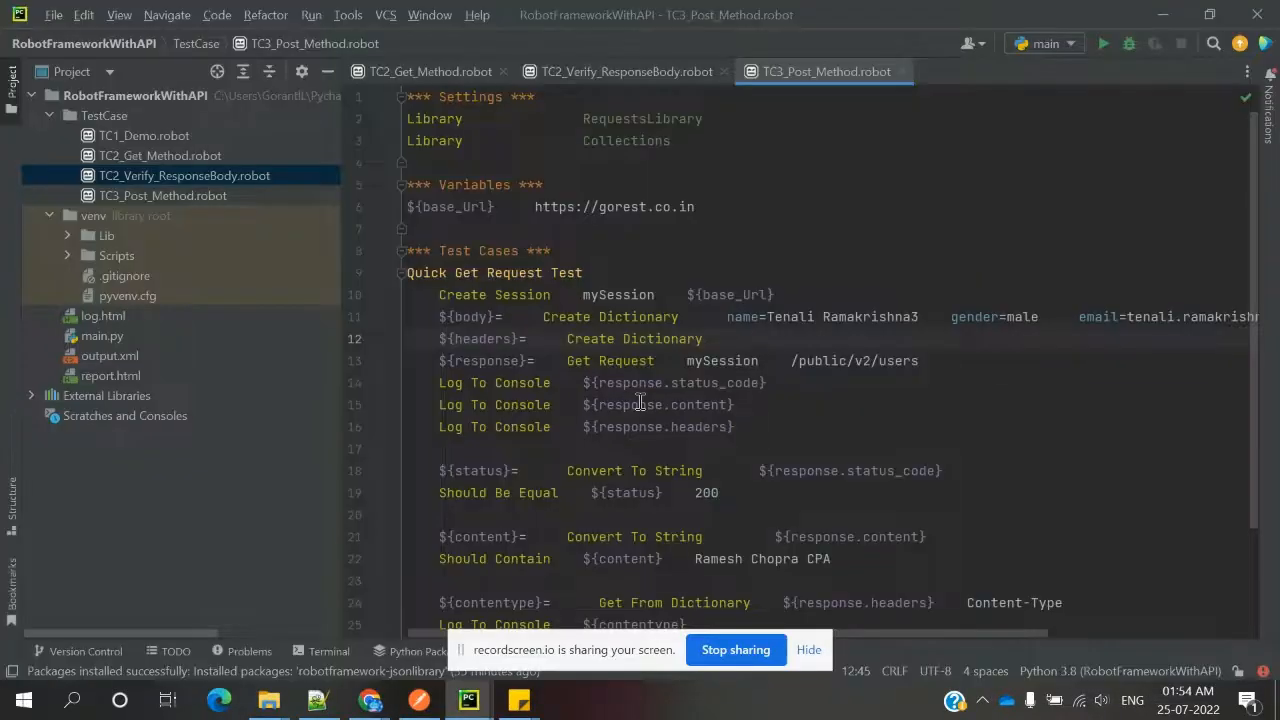
click(419, 699)
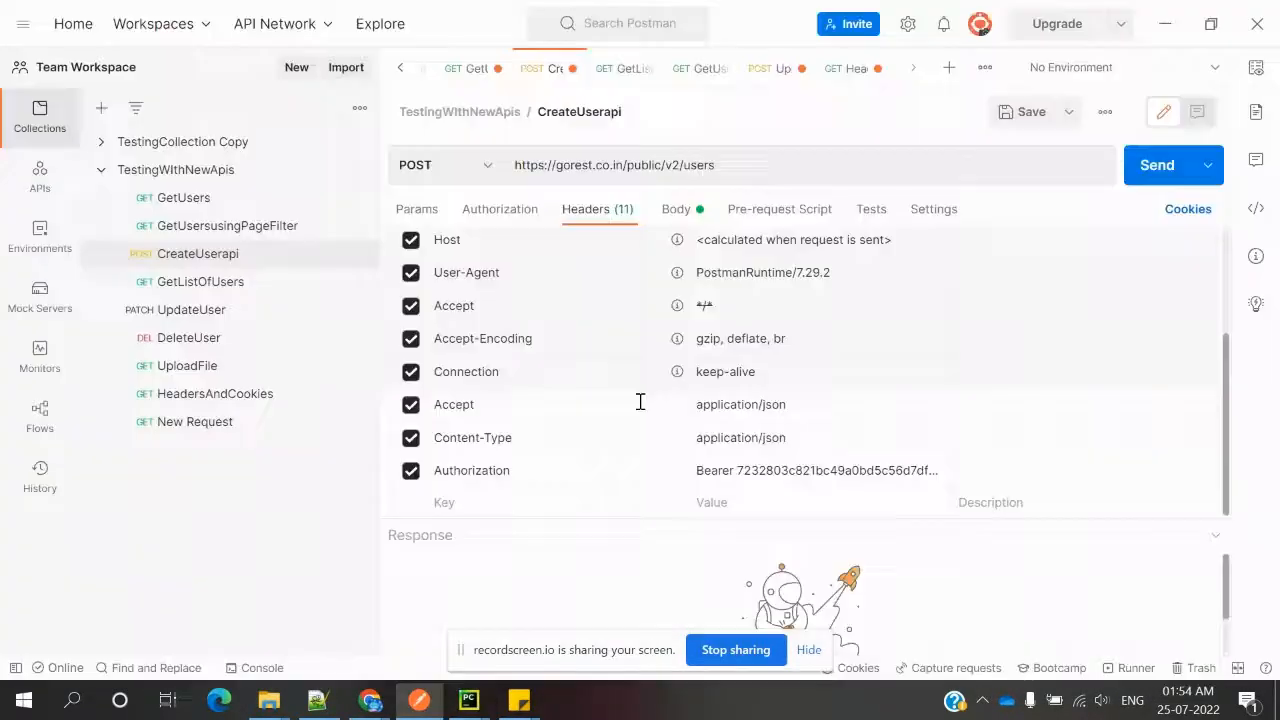
double_click(740, 437)
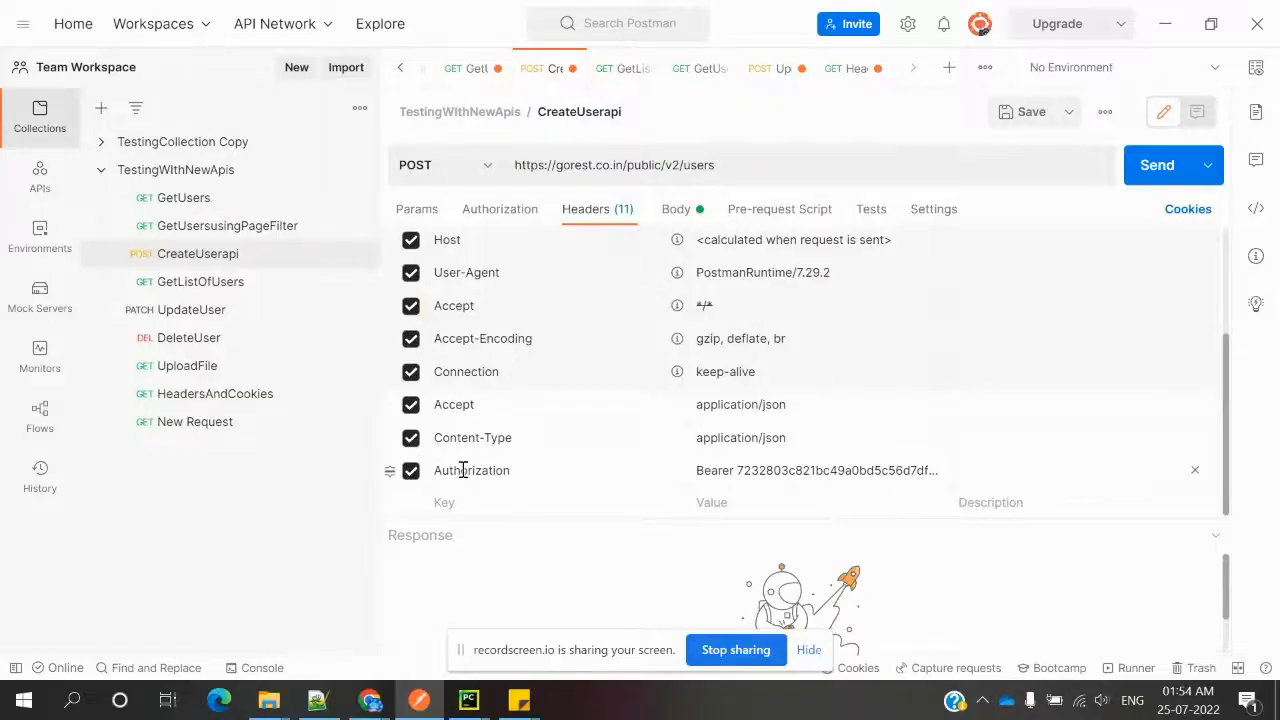
click(467, 699)
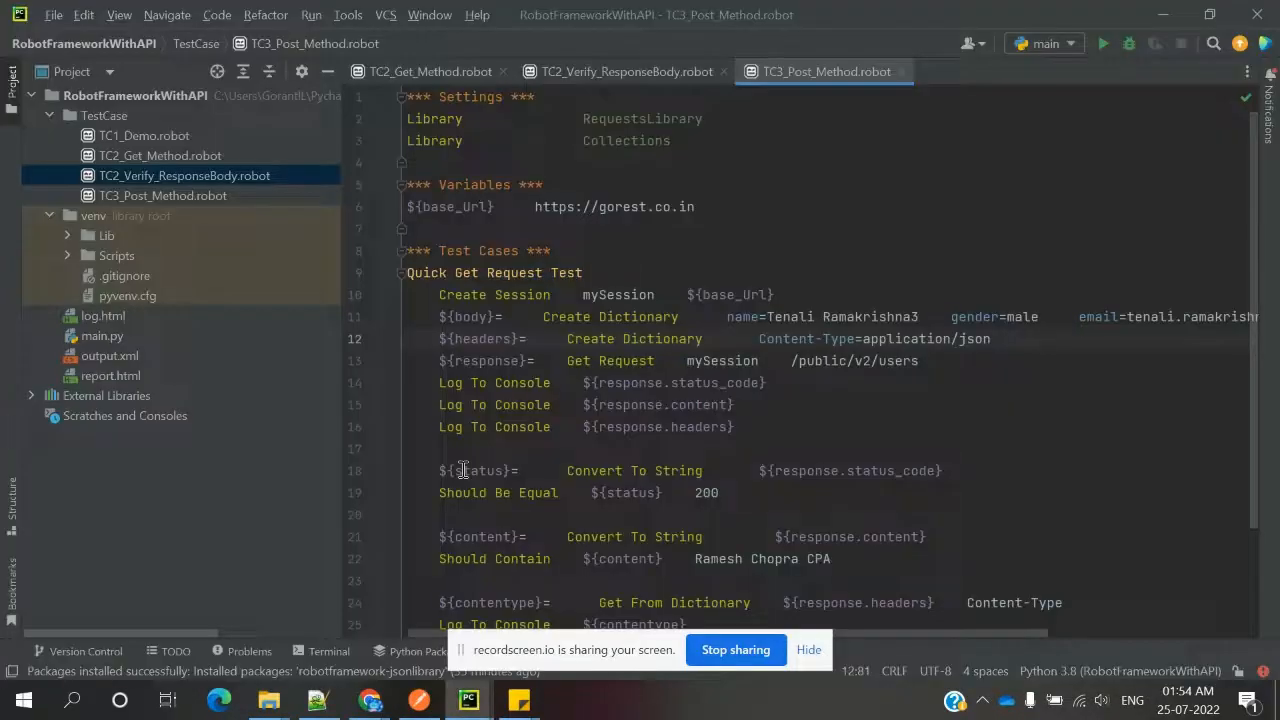
text(Authorization=)
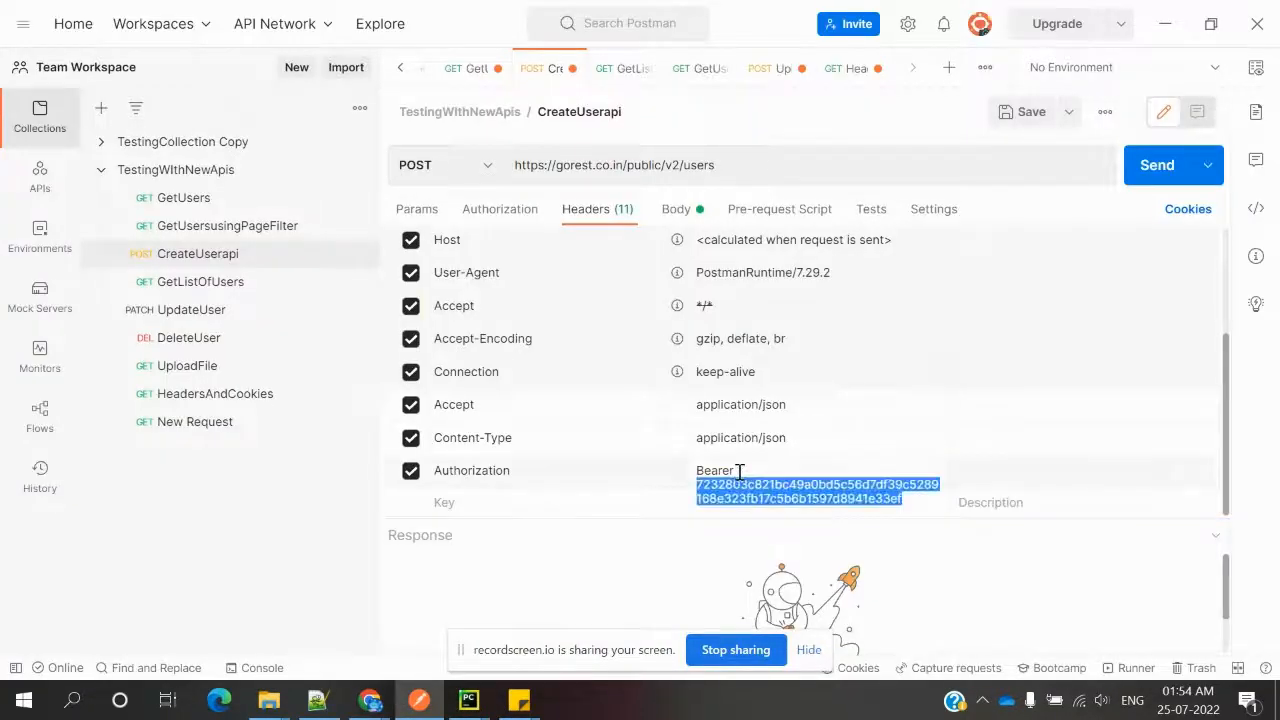
click(468, 699)
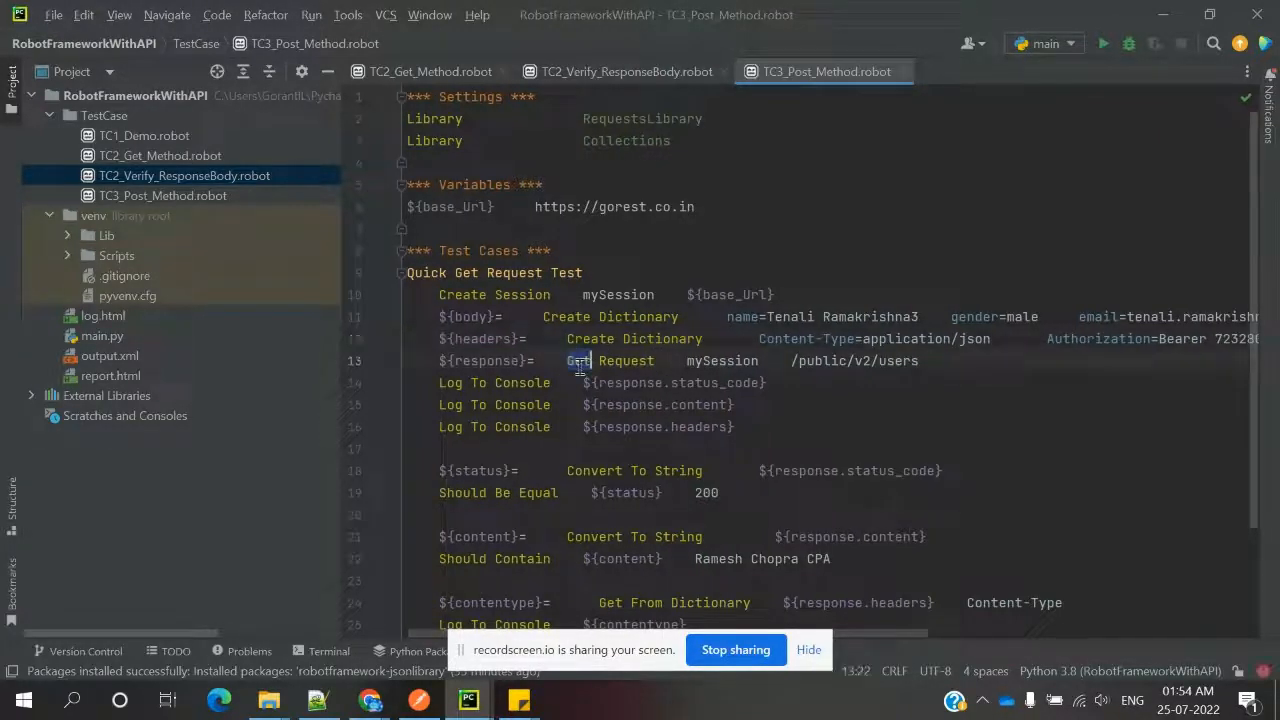
Step: Change line 13's Get Request keyword to Post Request
text(Post)
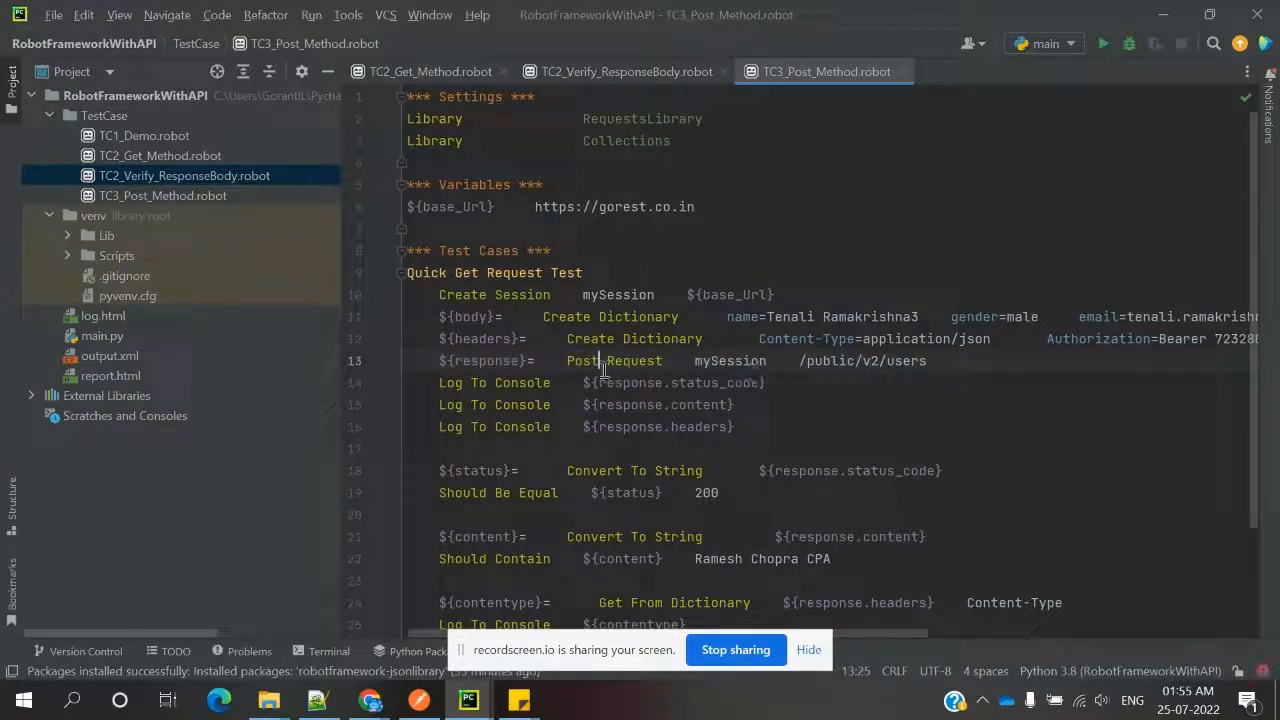
mouse_move(489, 360)
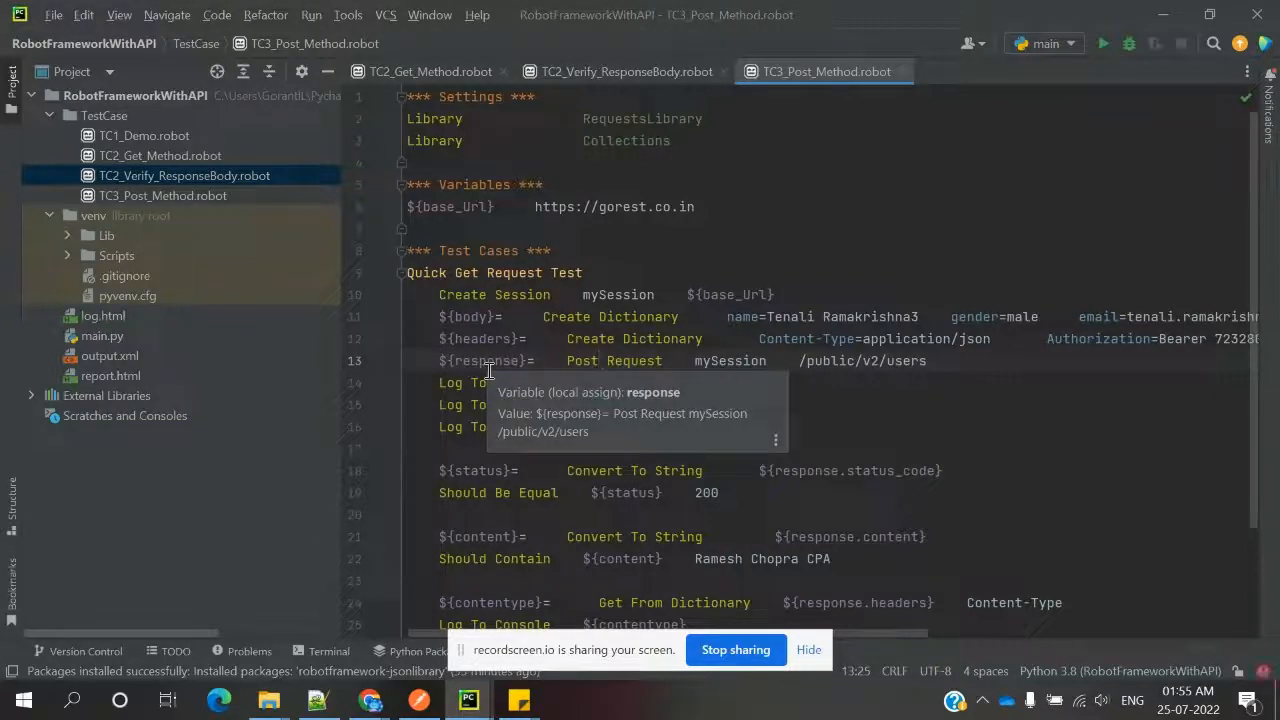
mouse_move(505, 350)
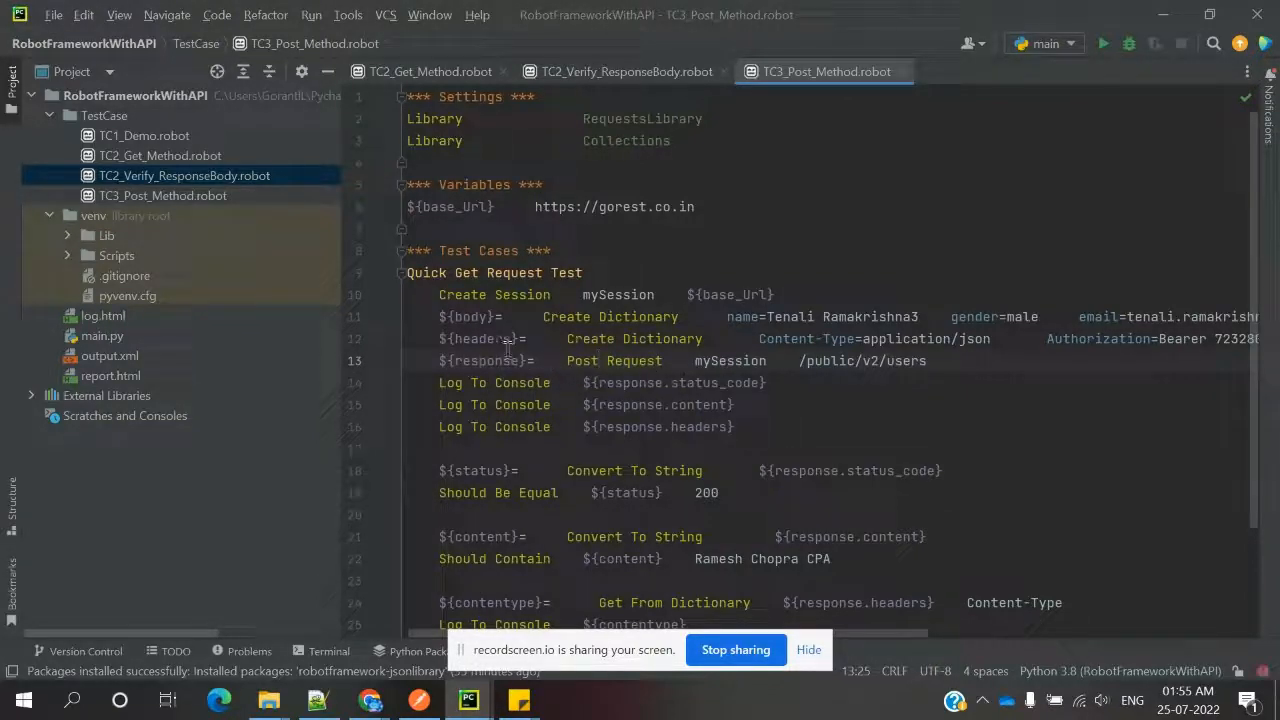
double_click(483, 338)
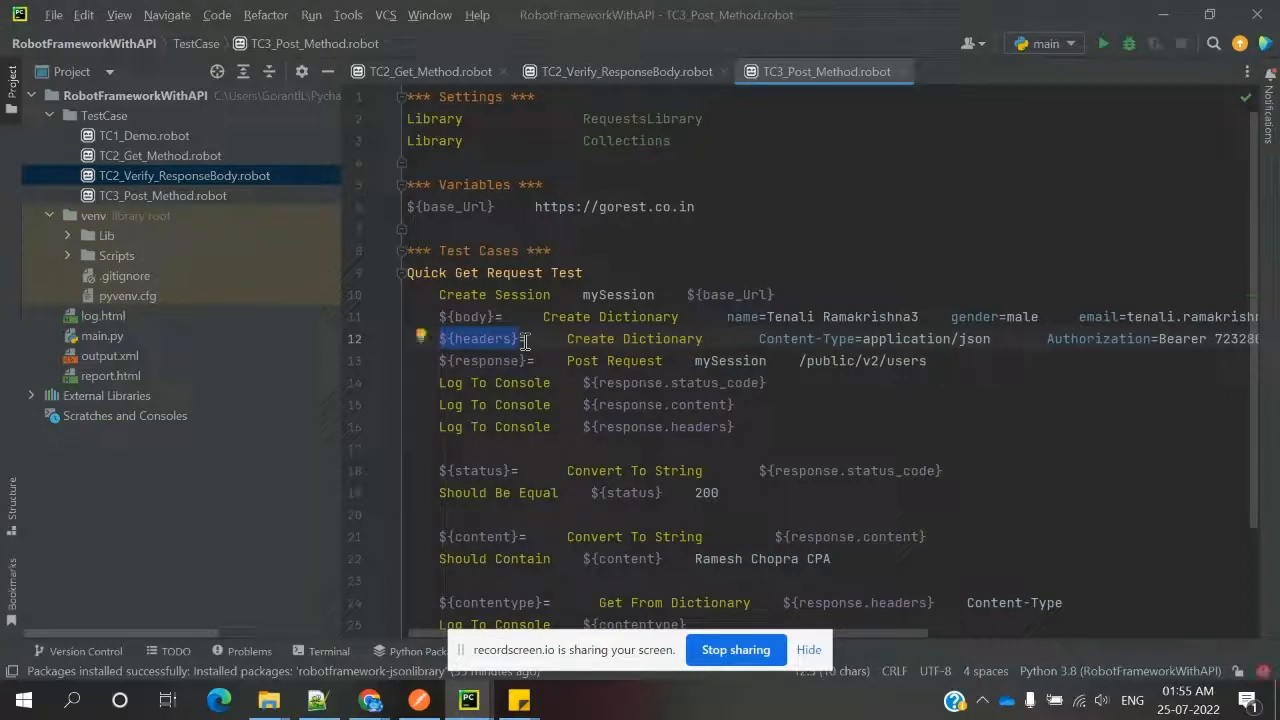
Step: Pass headers=${headers} and data=${body} to Post Request and delete the old content-type checks
click(926, 361)
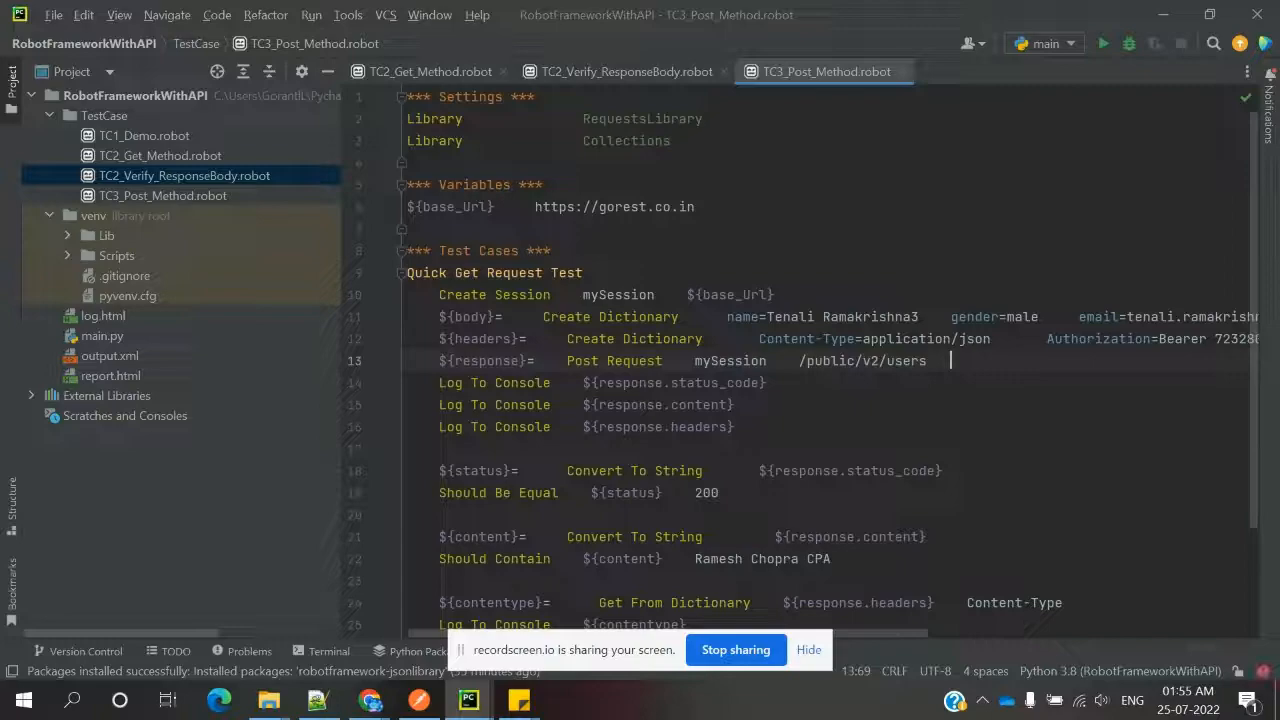
text(hea)
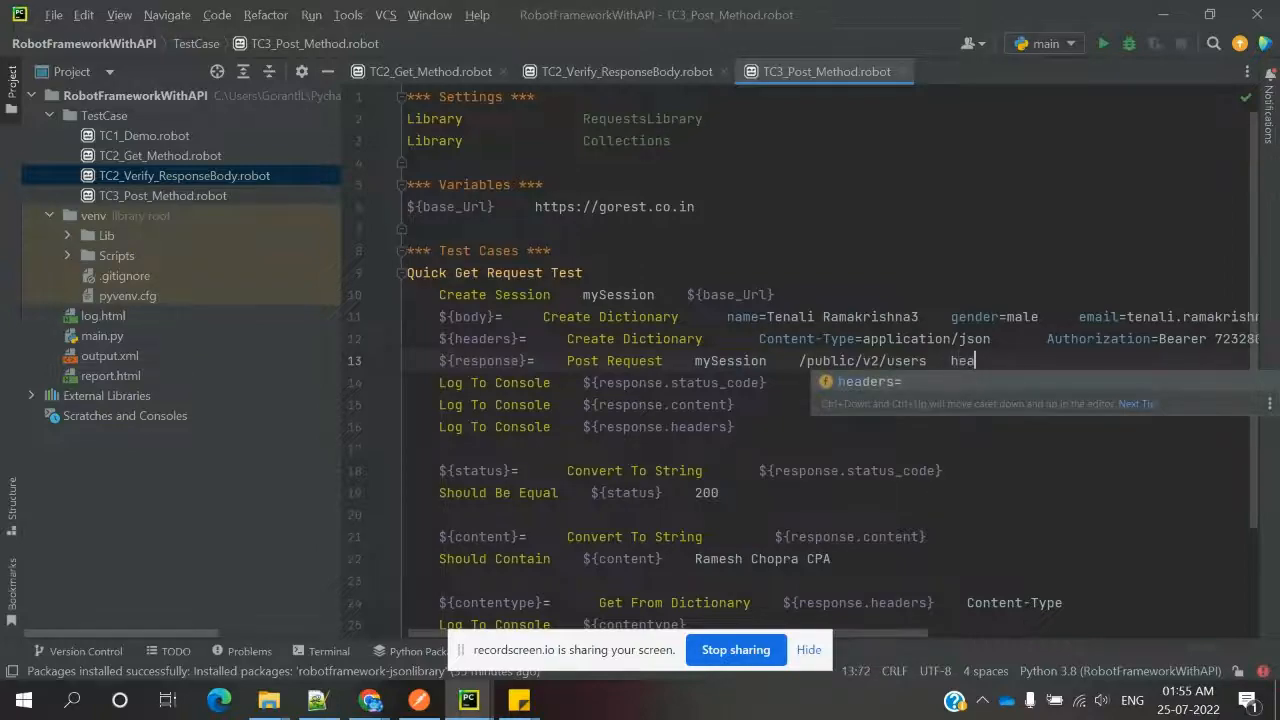
text(ders=${headers})
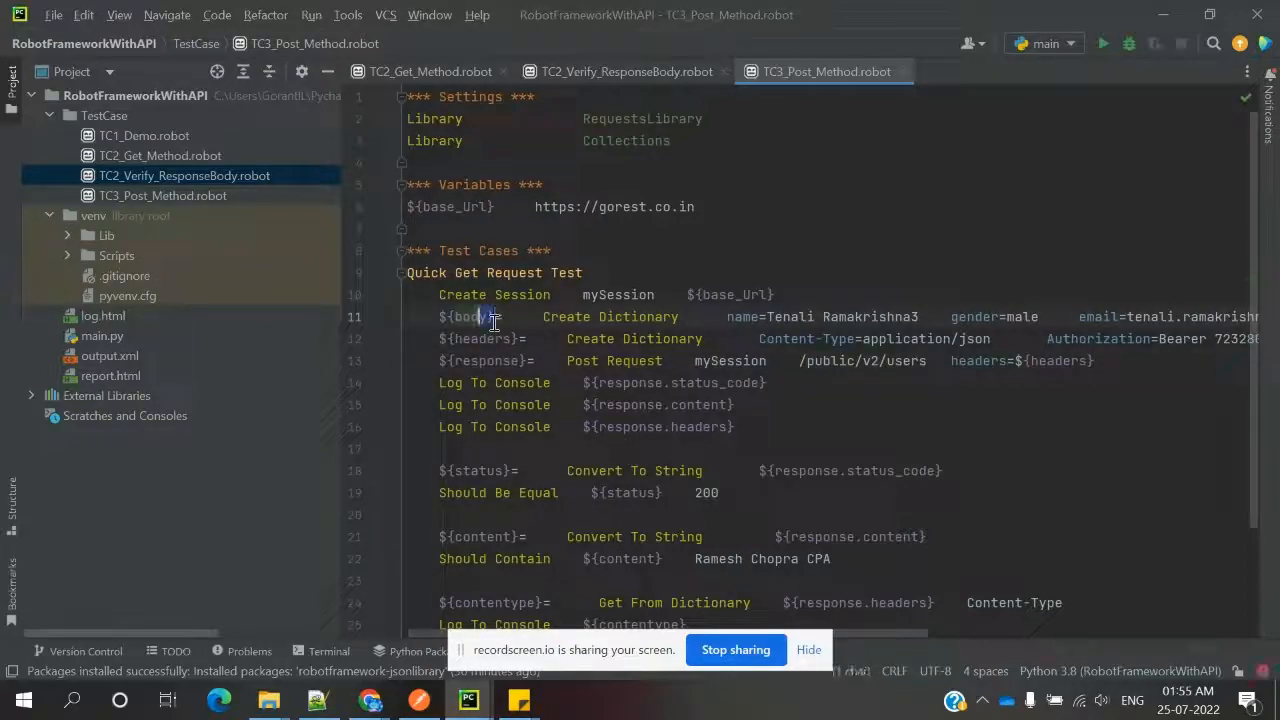
double_click(468, 316)
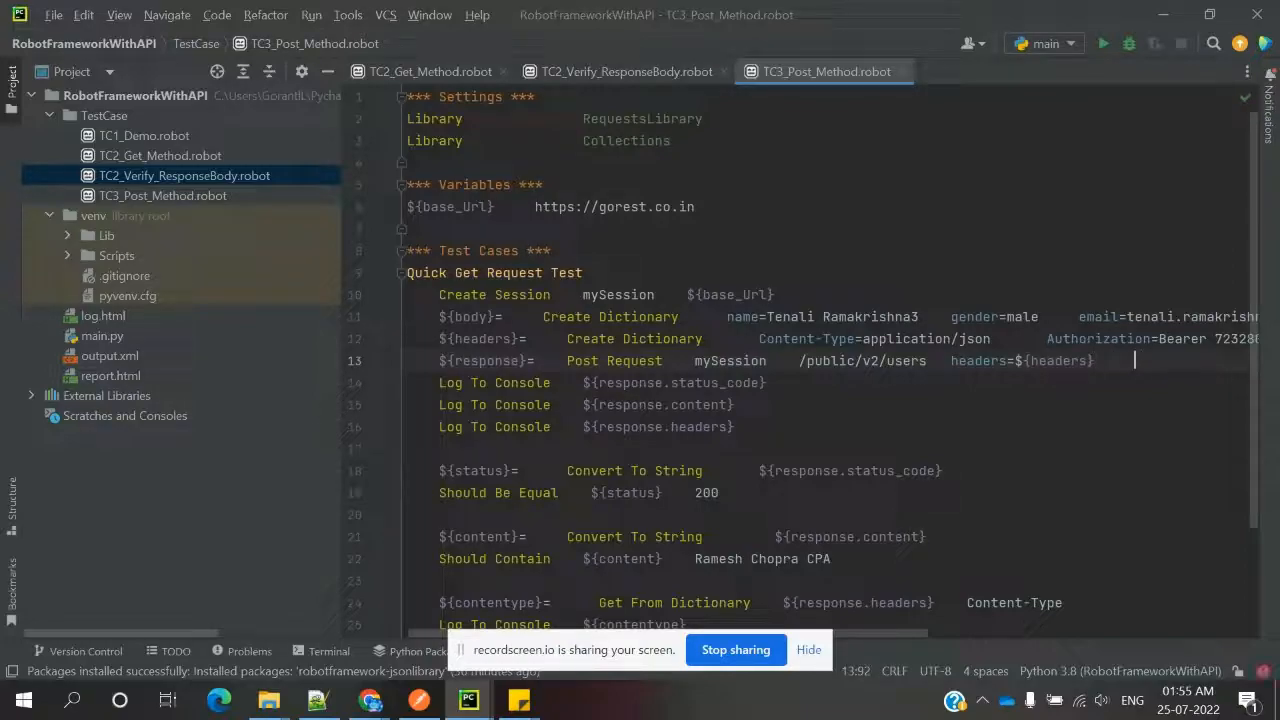
text(data=${body)
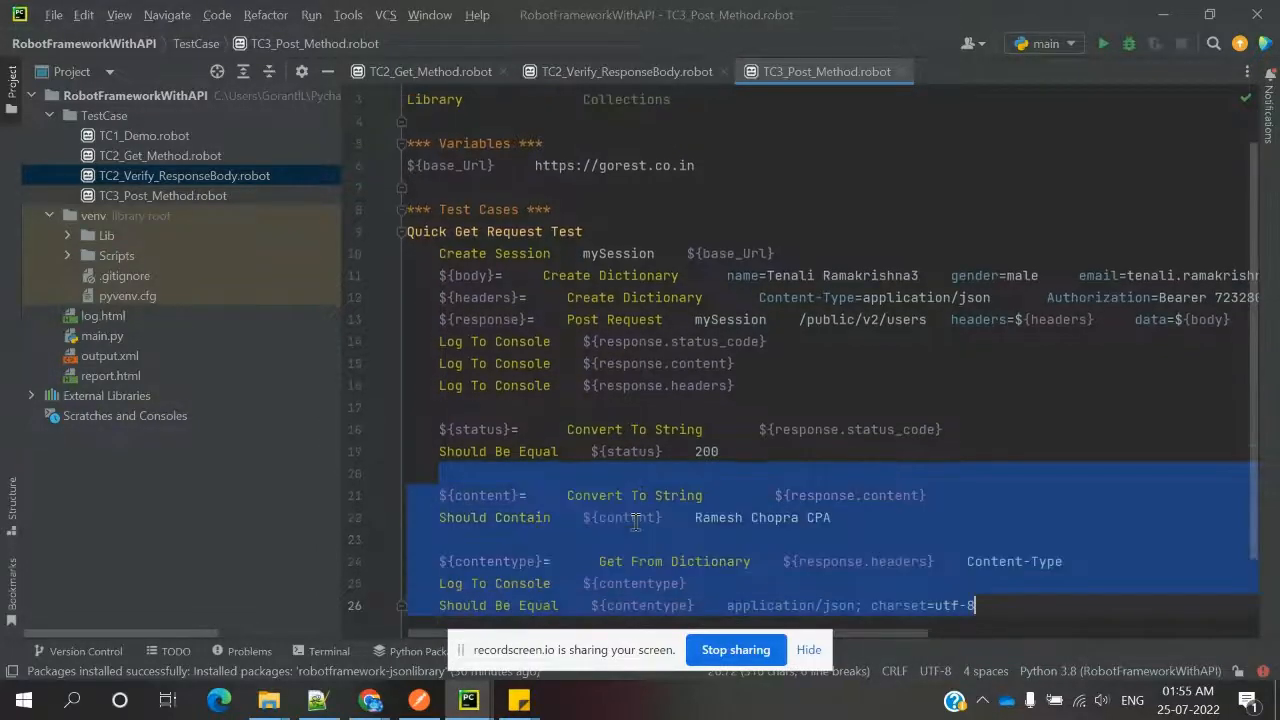
key(Delete)
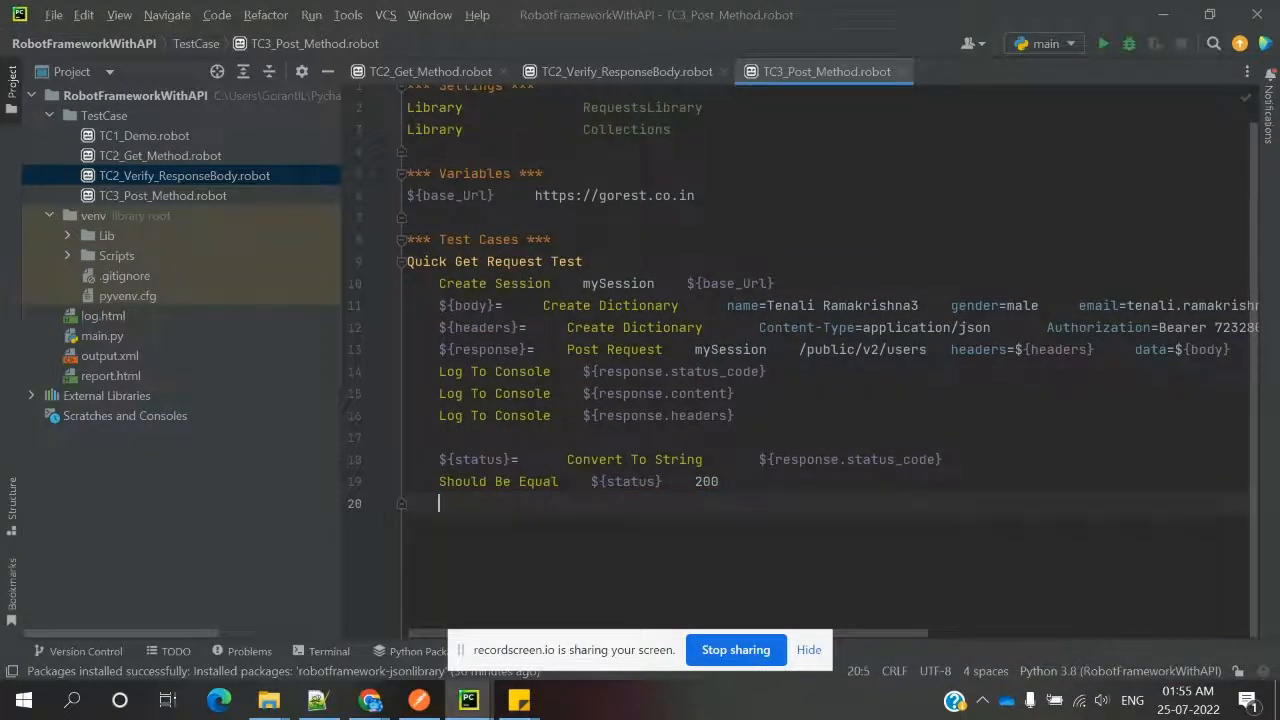